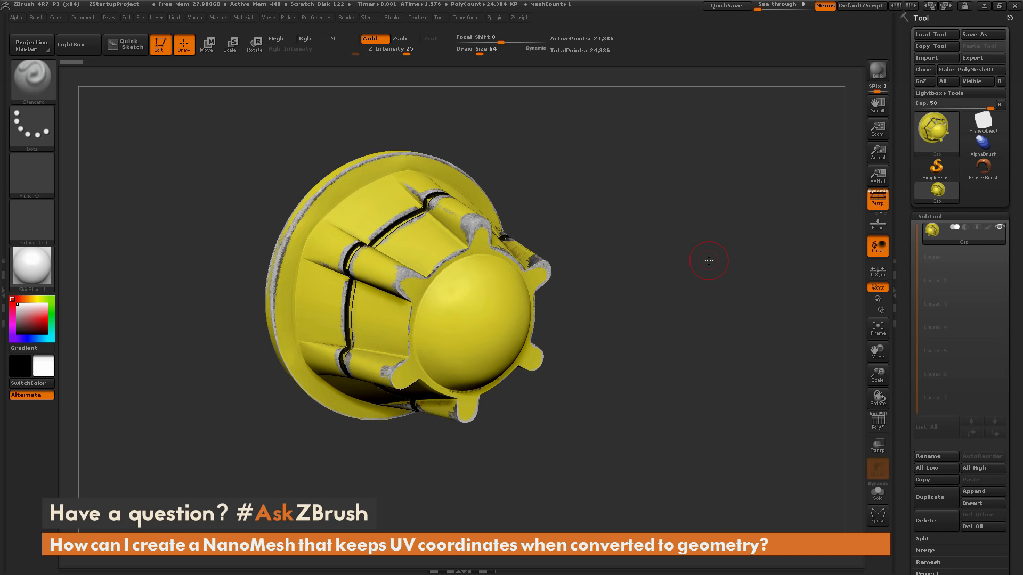
mouse_move(724, 294)
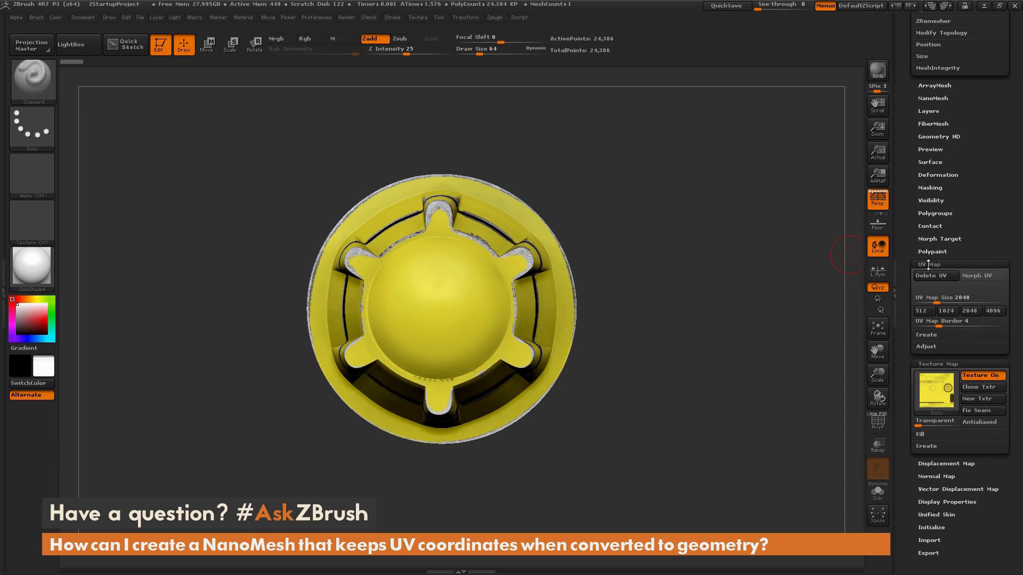
mouse_move(948, 264)
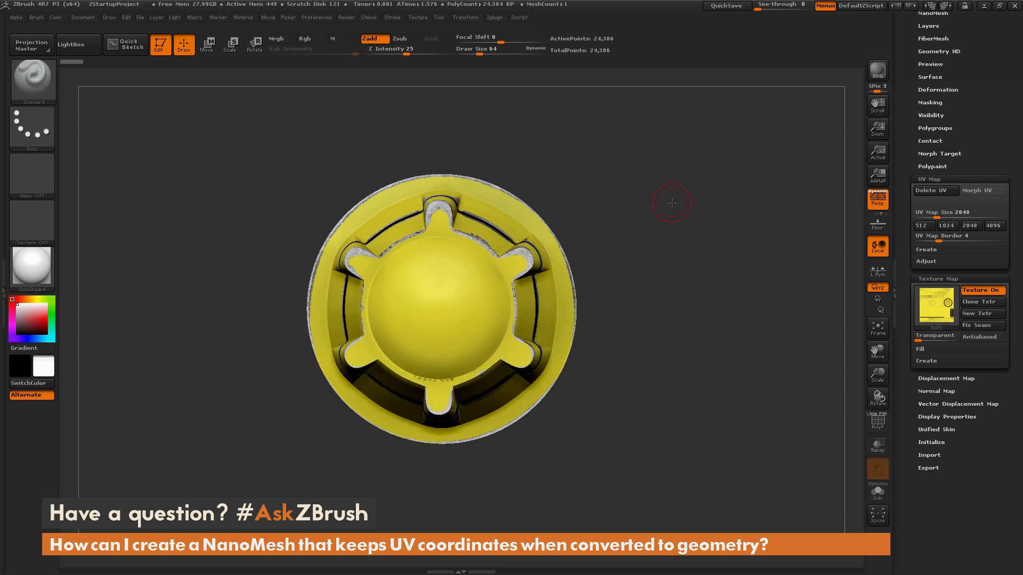
mouse_move(748, 208)
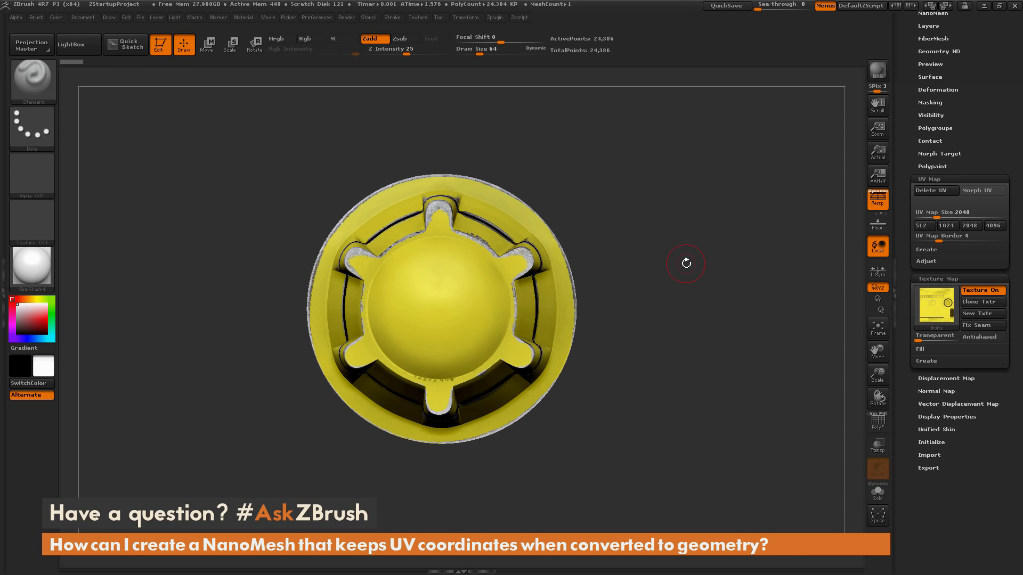
mouse_move(698, 212)
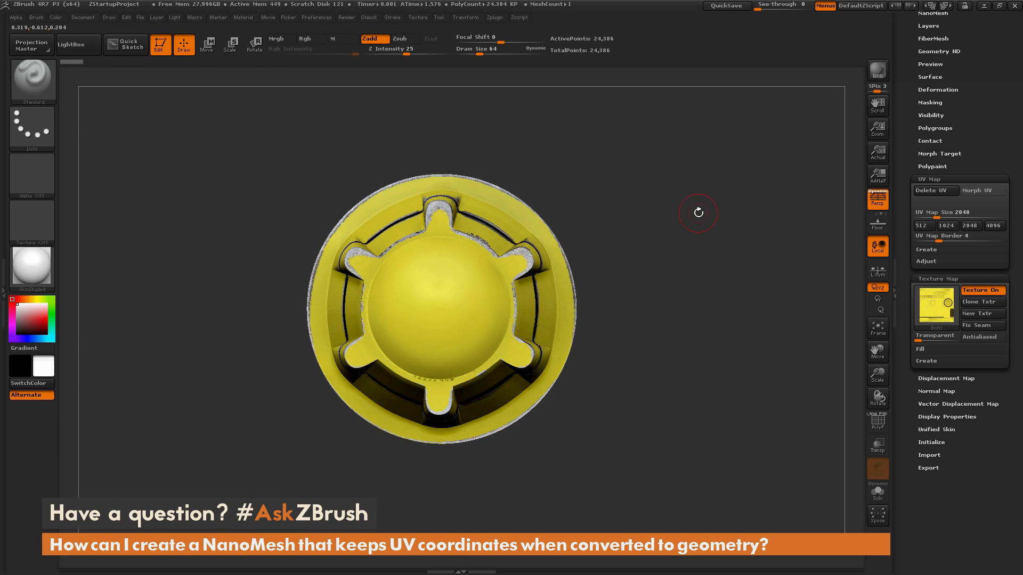
mouse_move(699, 177)
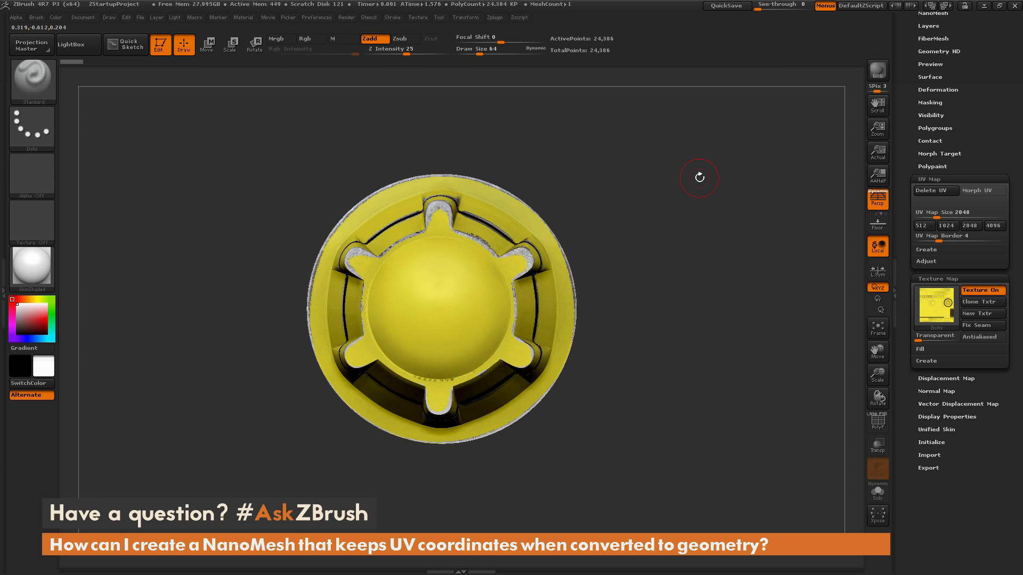
mouse_move(584, 139)
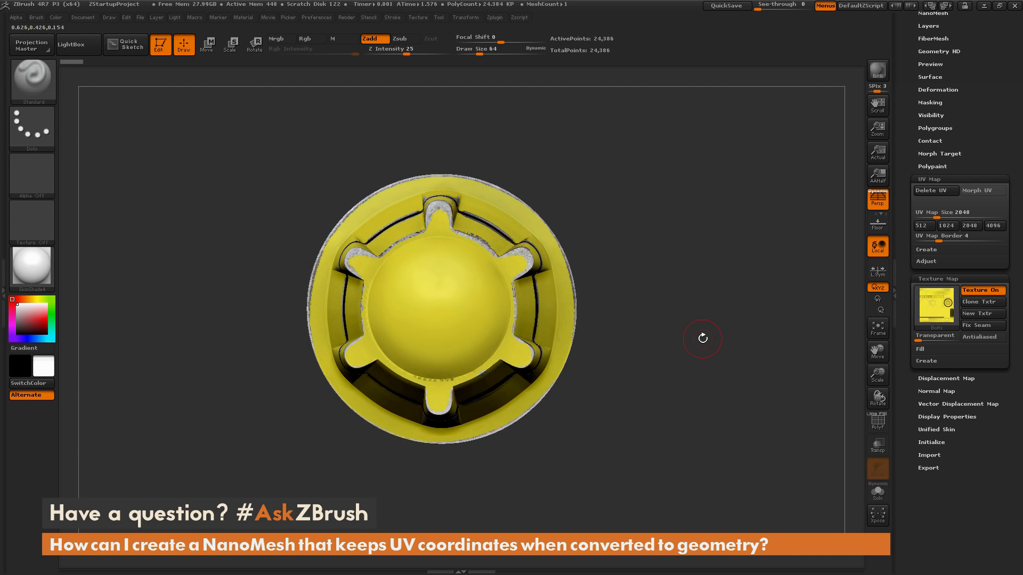
mouse_move(686, 290)
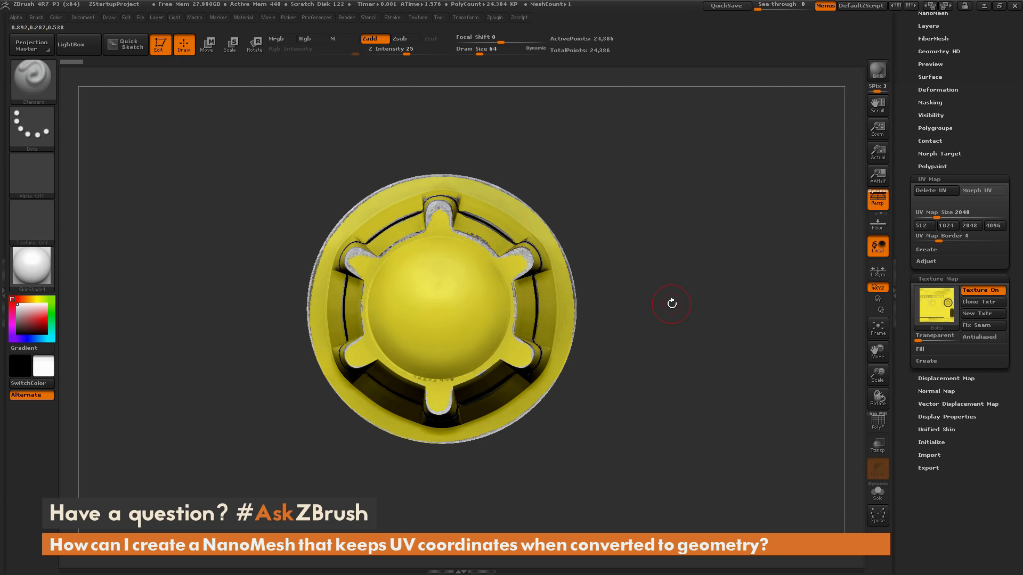
mouse_move(37, 19)
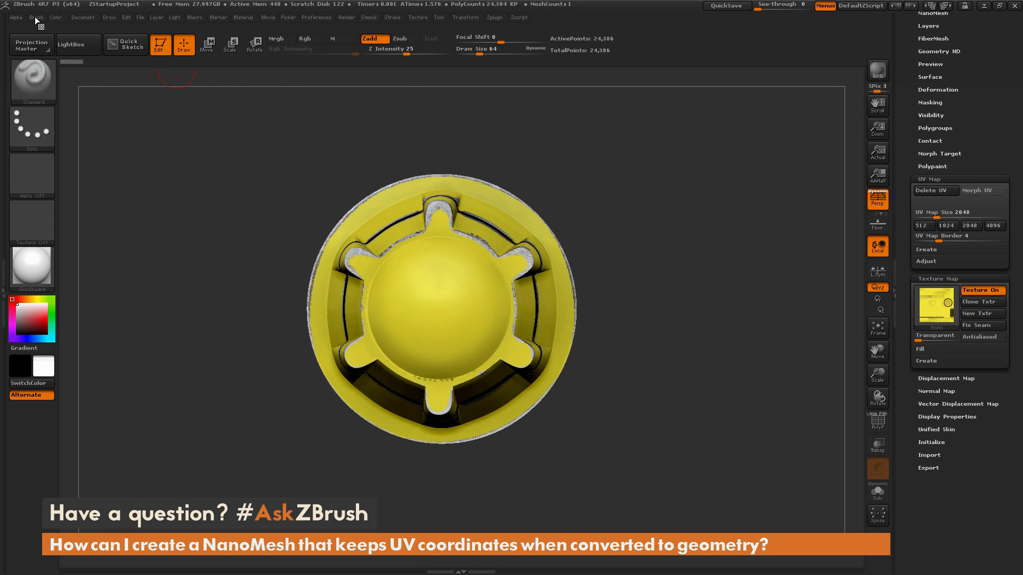
- Create a new (not appended) InsertMesh brush from the textured cap model via the Brush palette
click(36, 17)
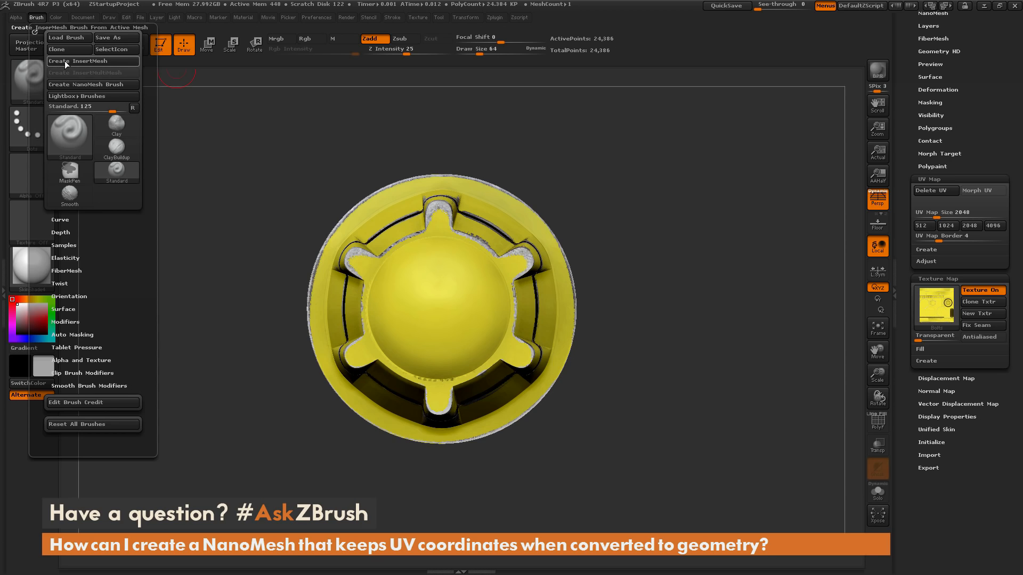
mouse_move(77, 61)
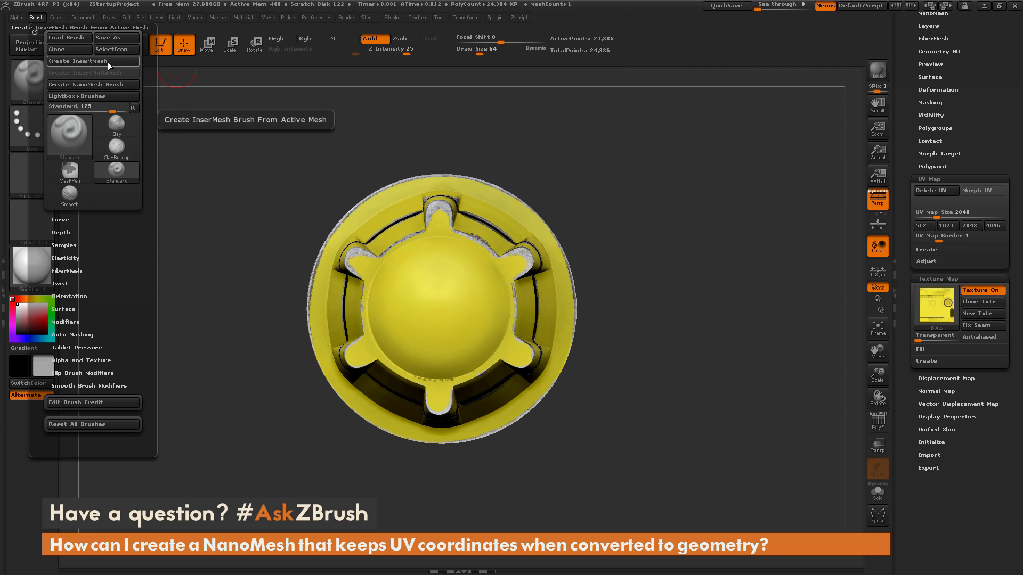
mouse_move(109, 66)
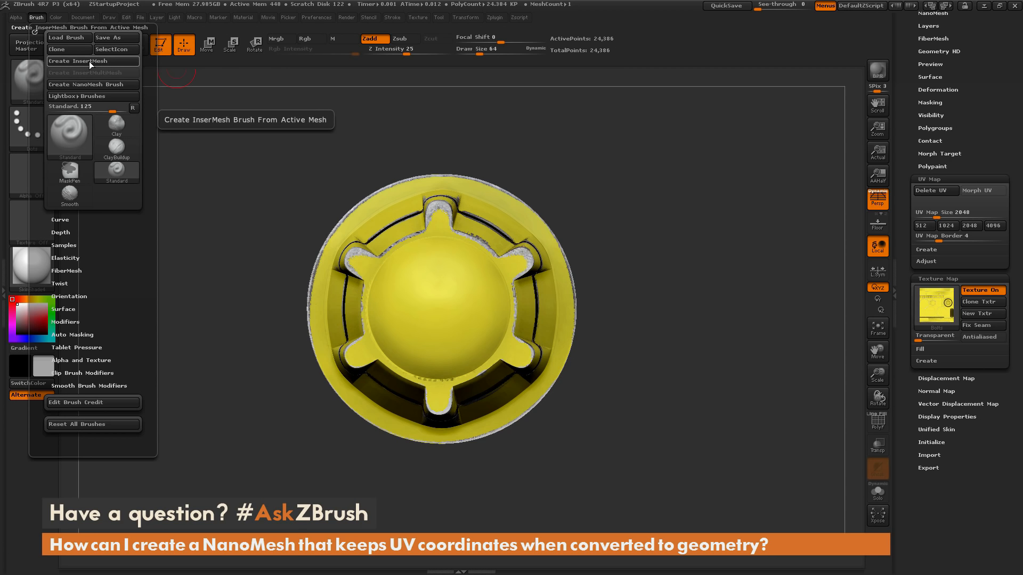
mouse_move(85, 73)
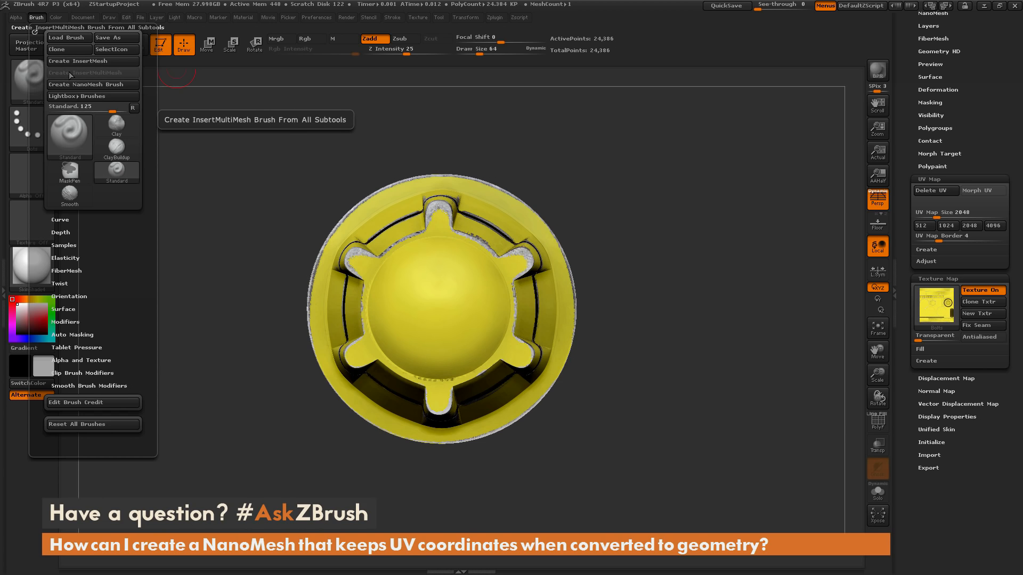
mouse_move(116, 76)
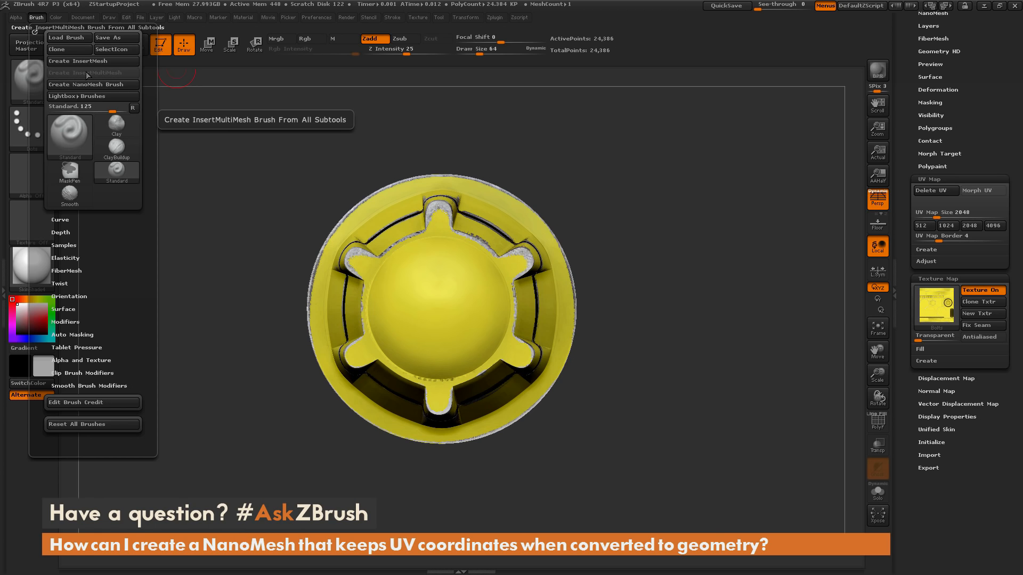
mouse_move(74, 61)
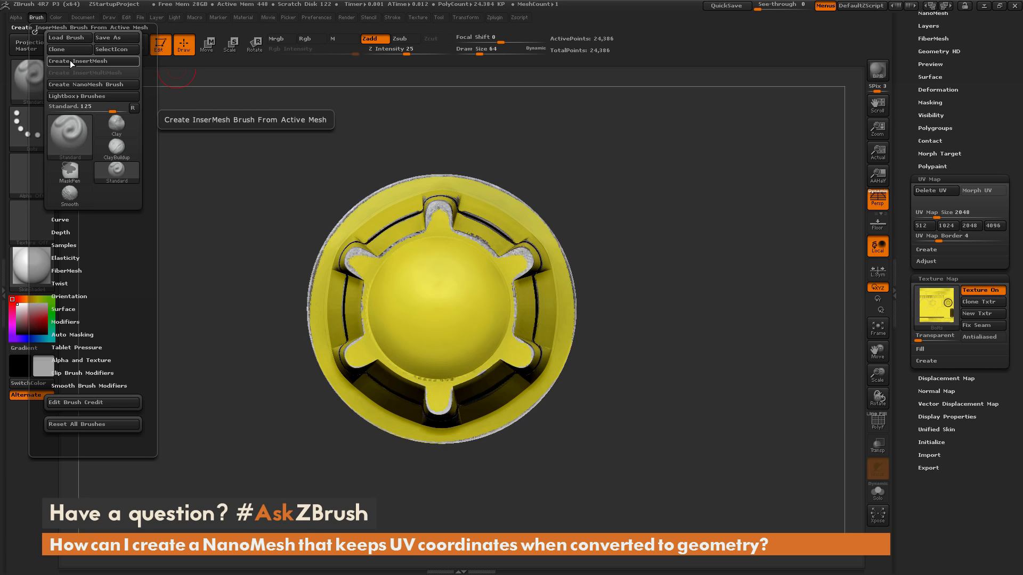
mouse_move(92, 63)
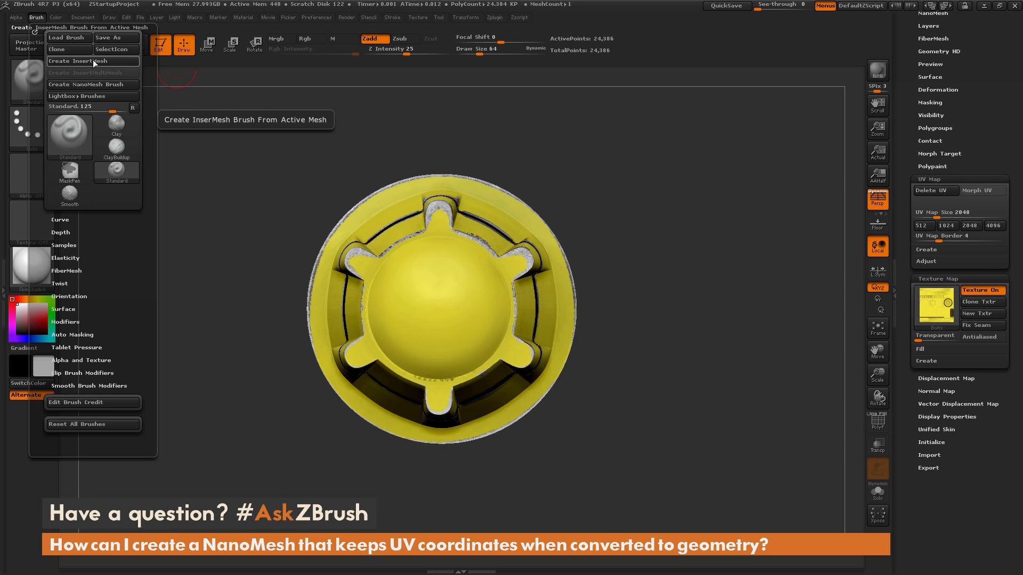
click(75, 61)
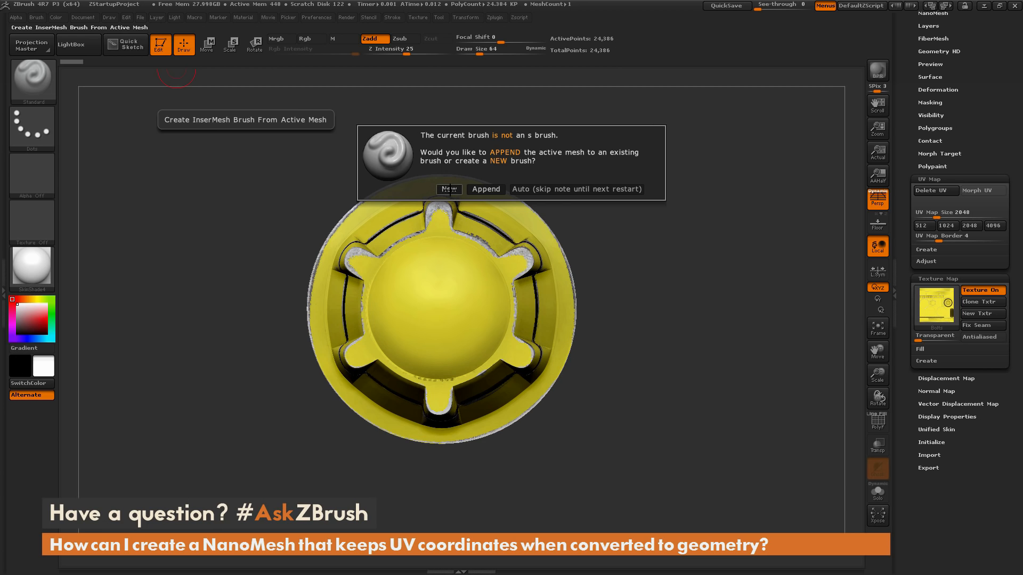
click(448, 190)
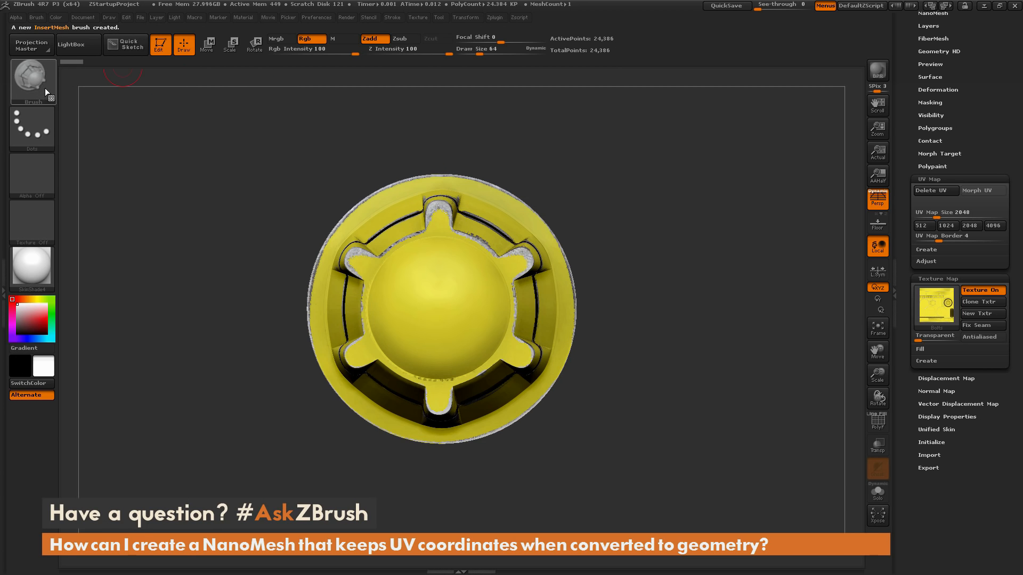
mouse_move(33, 80)
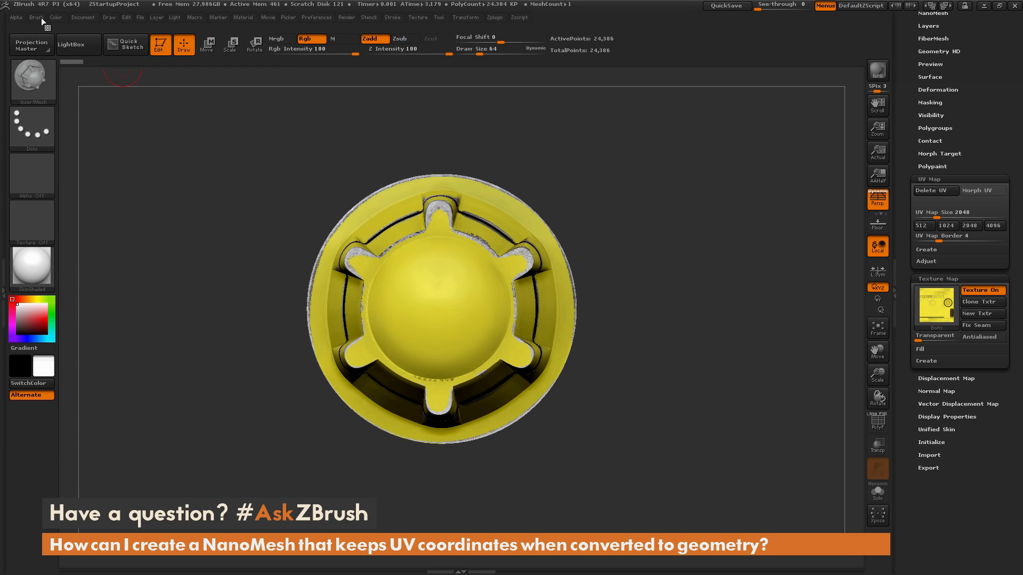
- Reopen the Brush palette with the new cap InsertMesh brush active
click(36, 18)
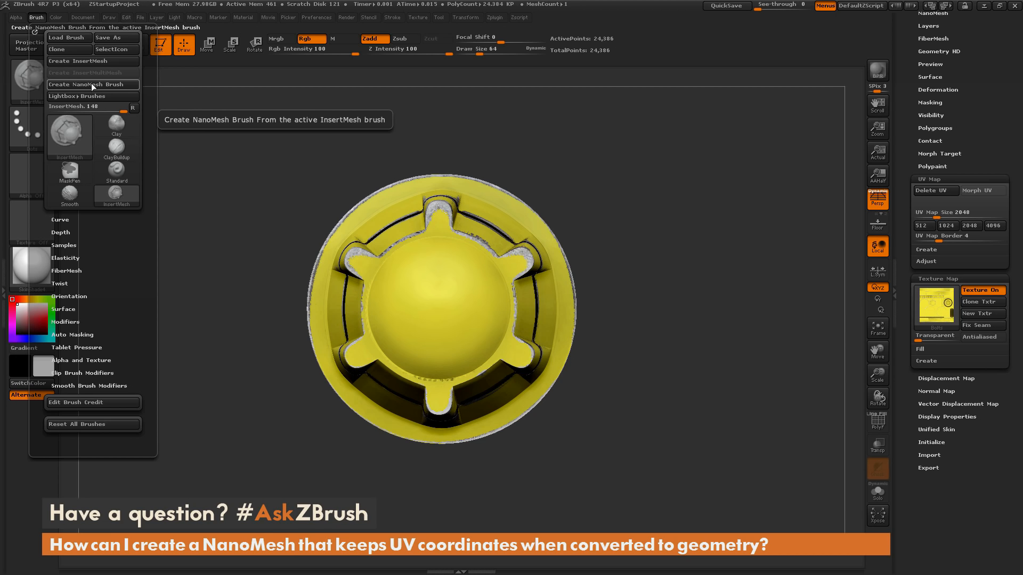
mouse_move(91, 73)
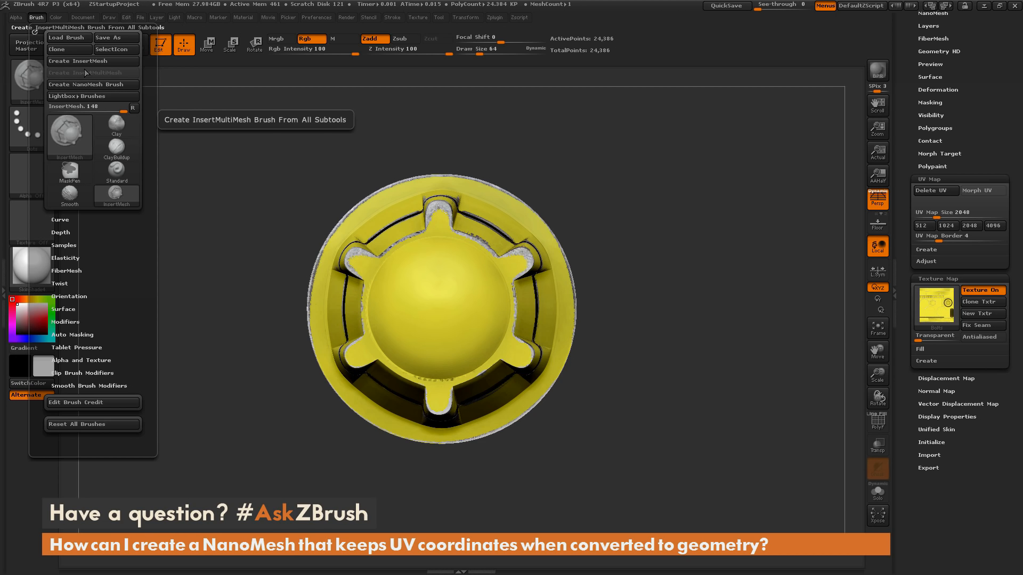
mouse_move(91, 84)
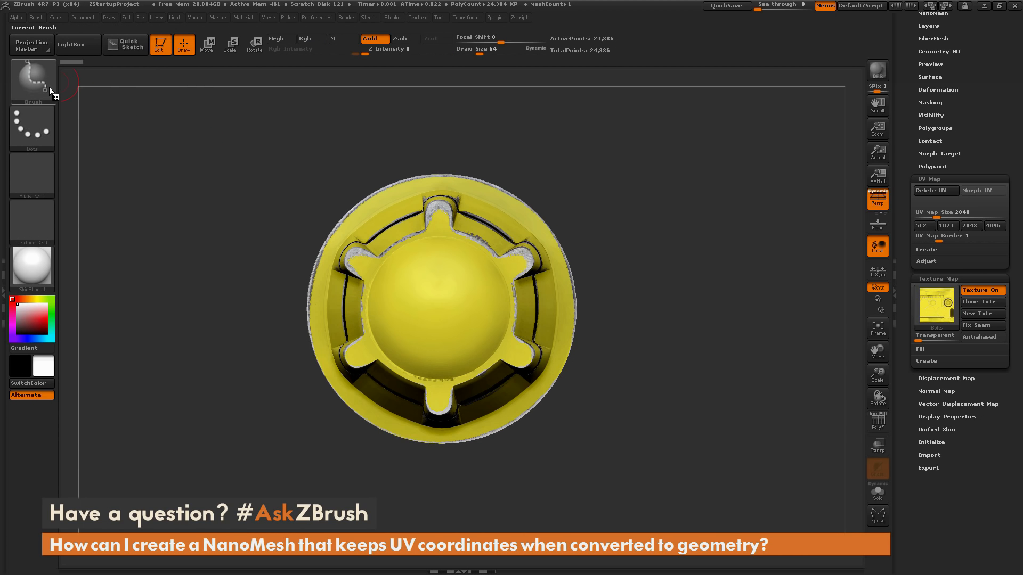
mouse_move(33, 80)
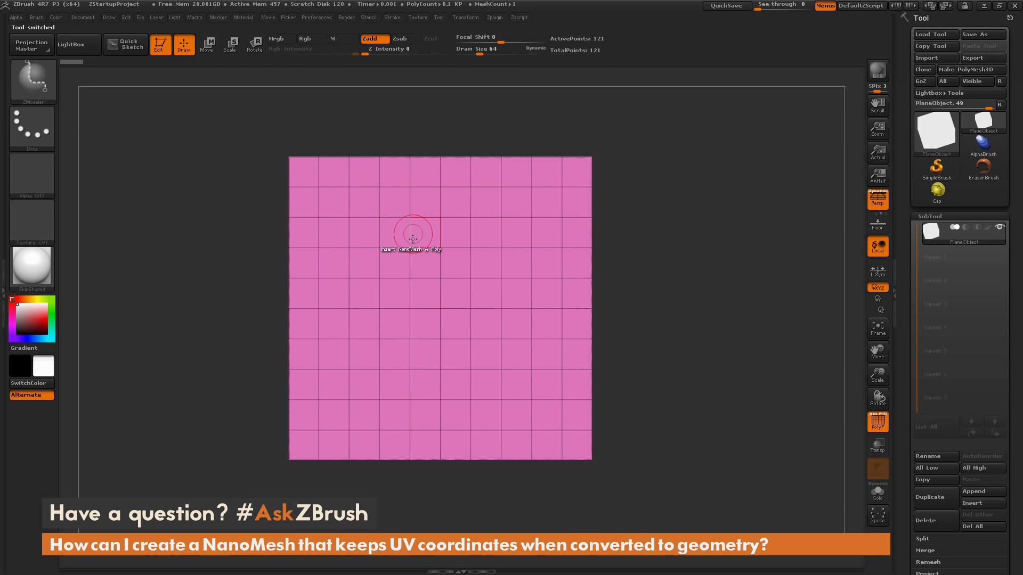
mouse_move(458, 262)
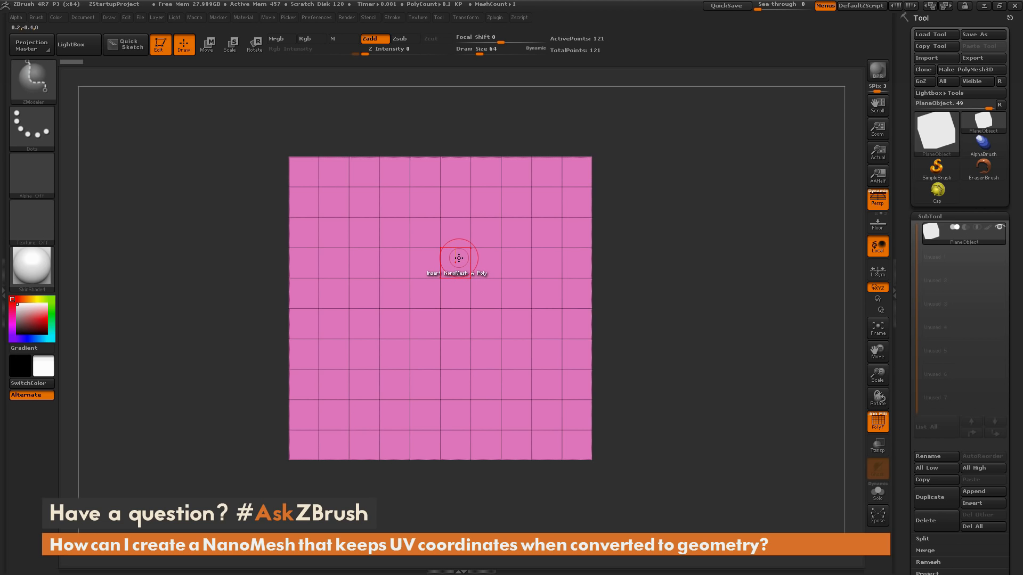
- Place a wheel-cap NanoMesh instance on every polygon of the plane, 100 caps in total
click(458, 257)
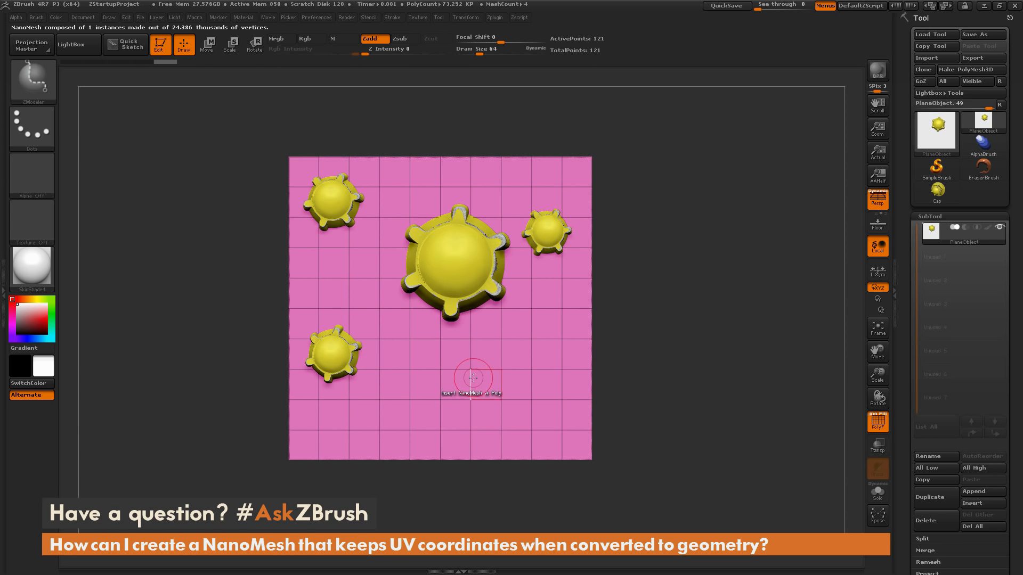
click(473, 378)
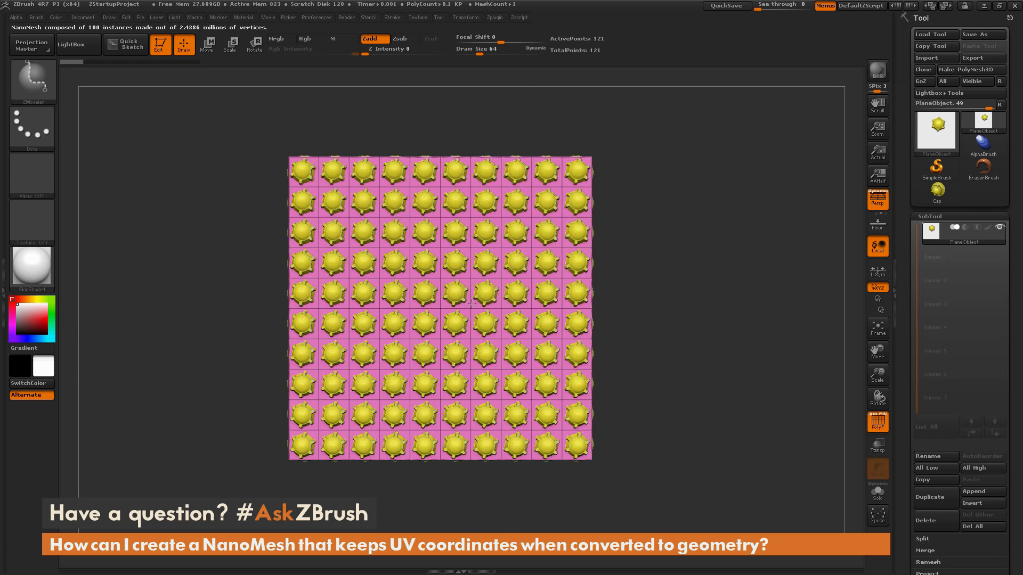
click(467, 418)
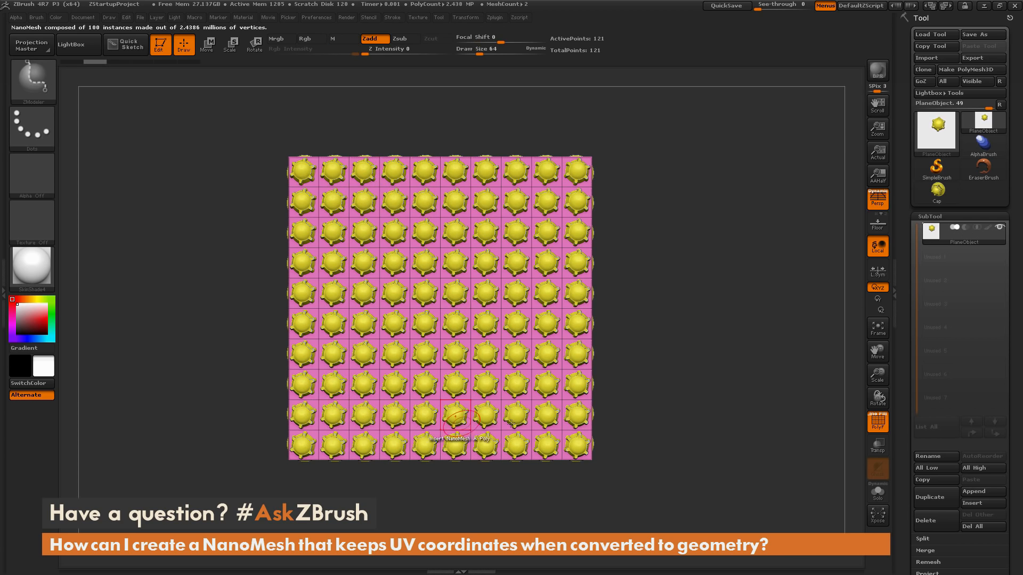
mouse_move(350, 161)
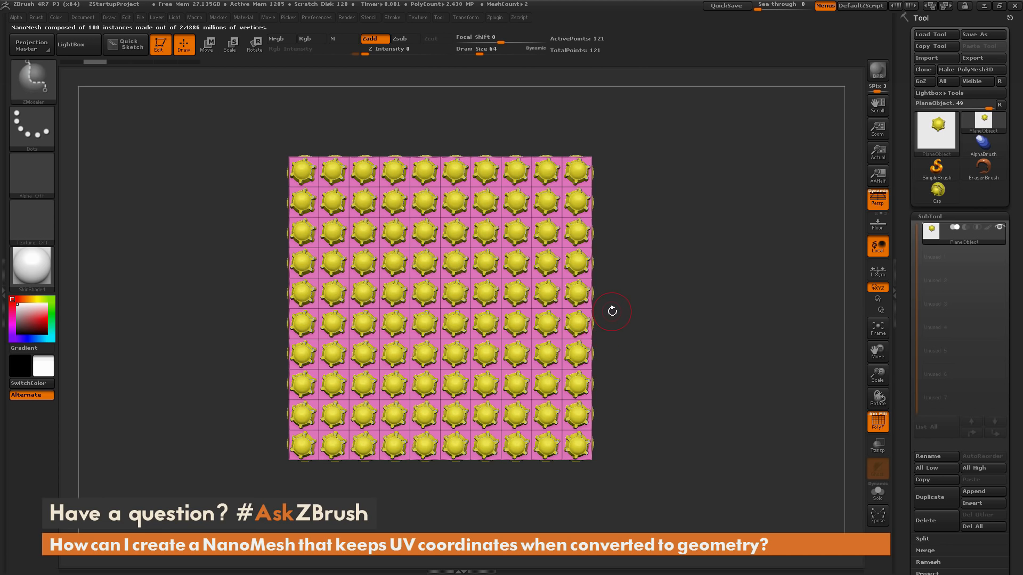
mouse_move(440, 339)
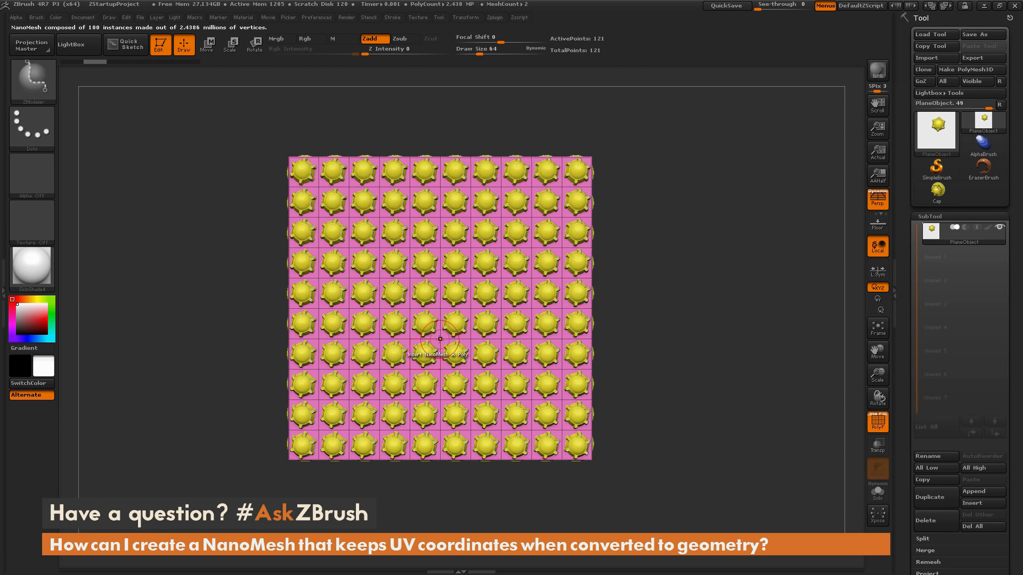
- Randomize the cap instances' placement in Tool > NanoMesh and expand the Inventory subpalette
scroll(down, 3)
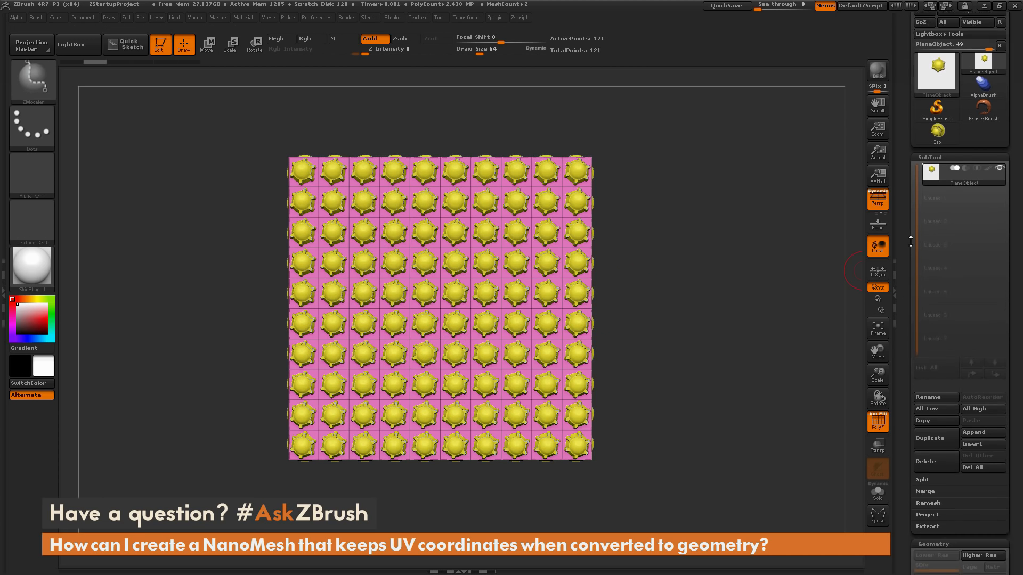
scroll(down, 3)
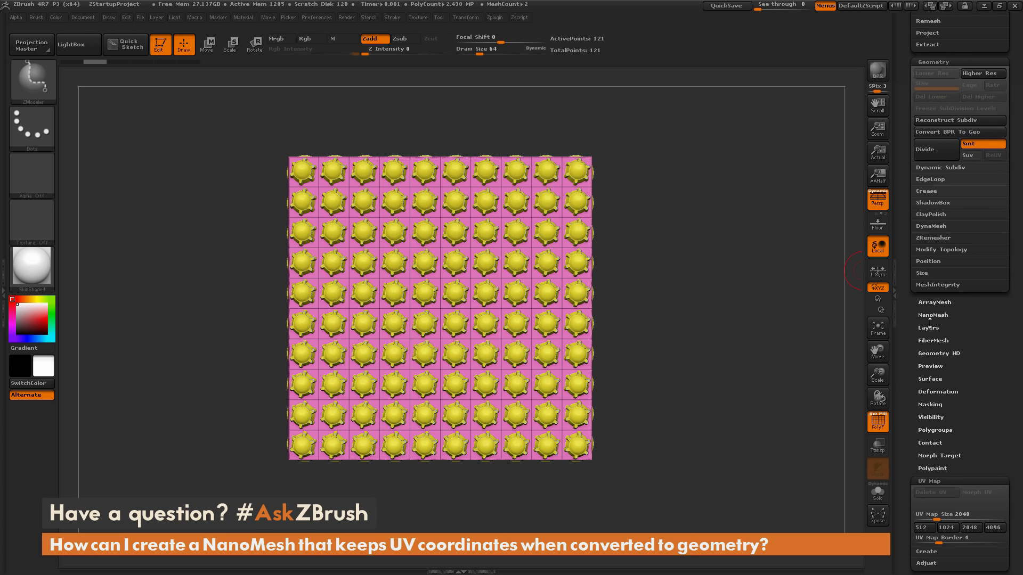
click(933, 315)
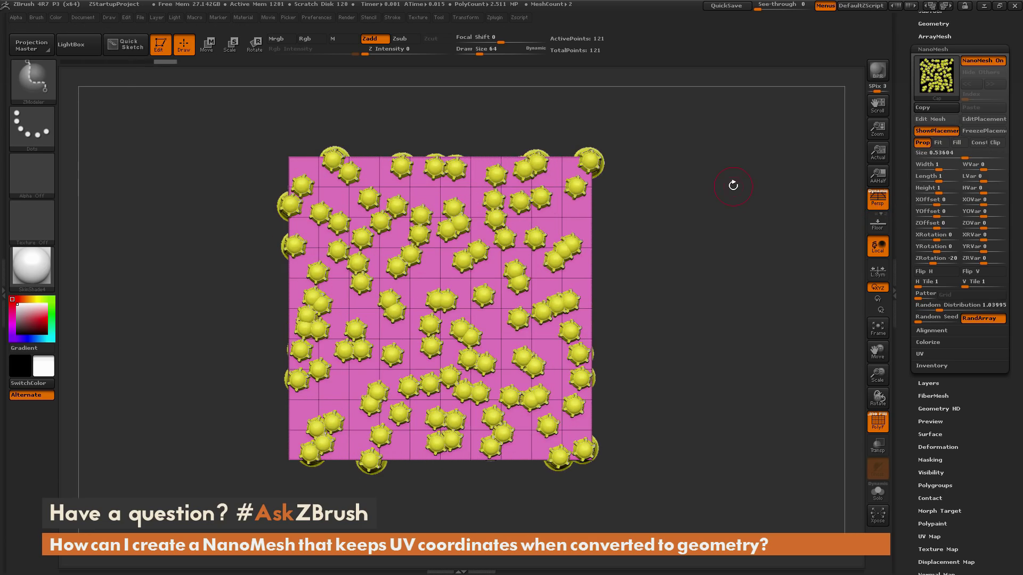
mouse_move(768, 240)
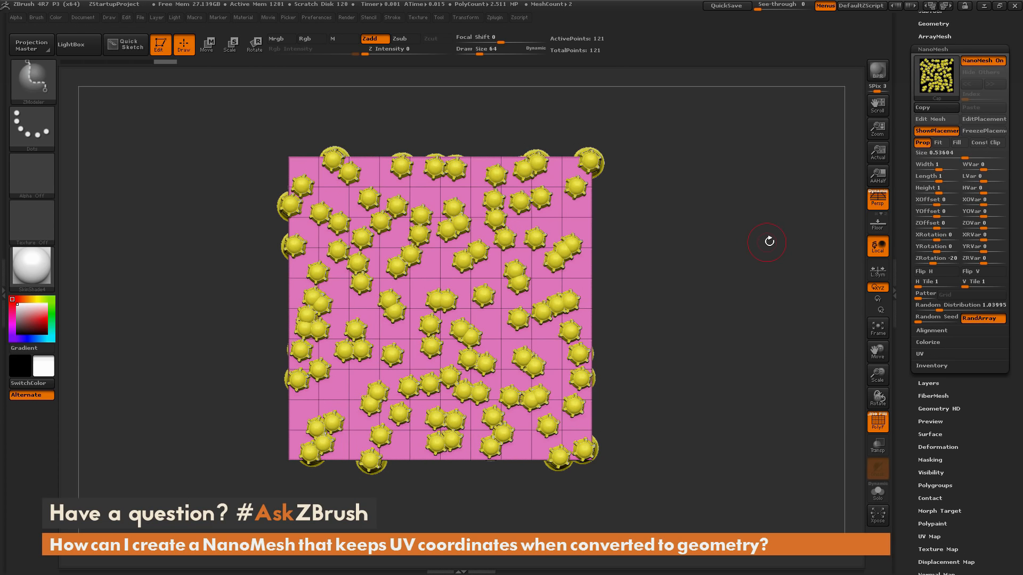
mouse_move(693, 334)
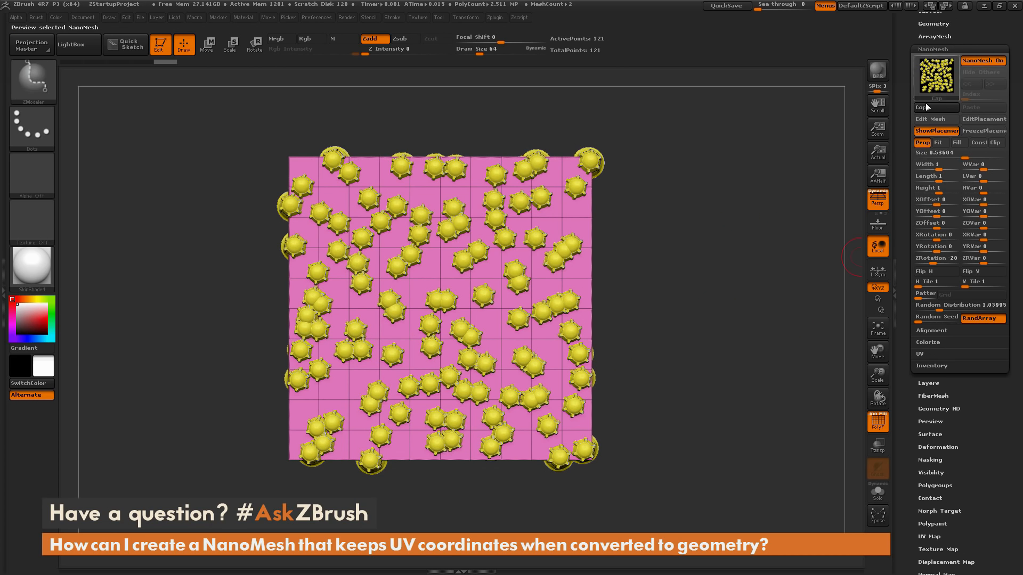
click(931, 365)
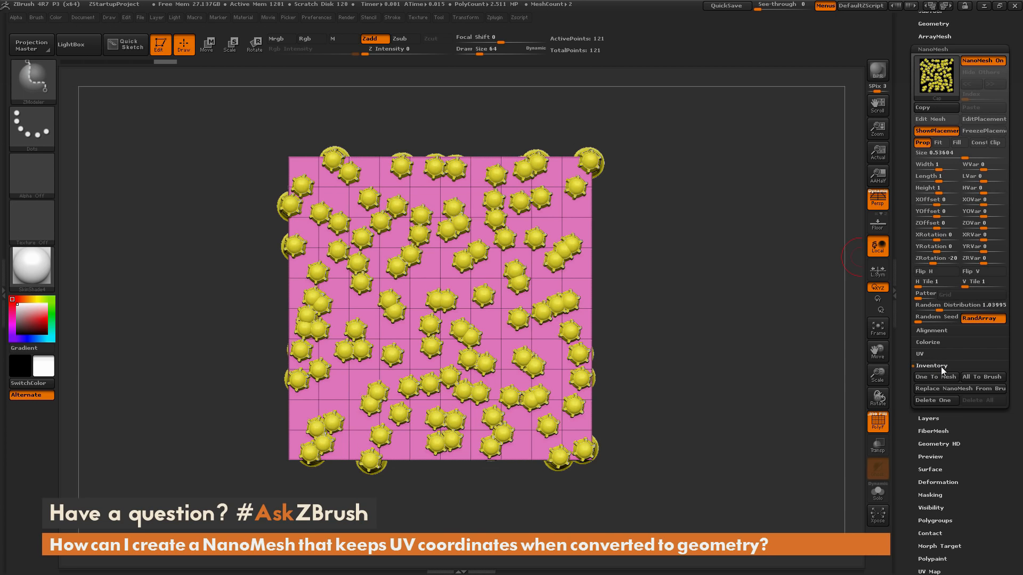
mouse_move(935, 376)
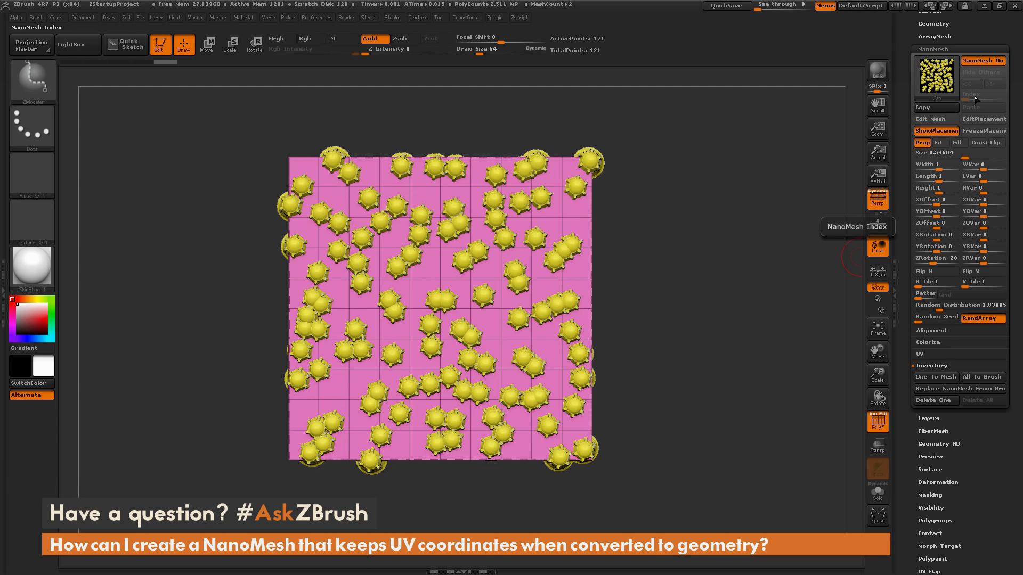
mouse_move(934, 377)
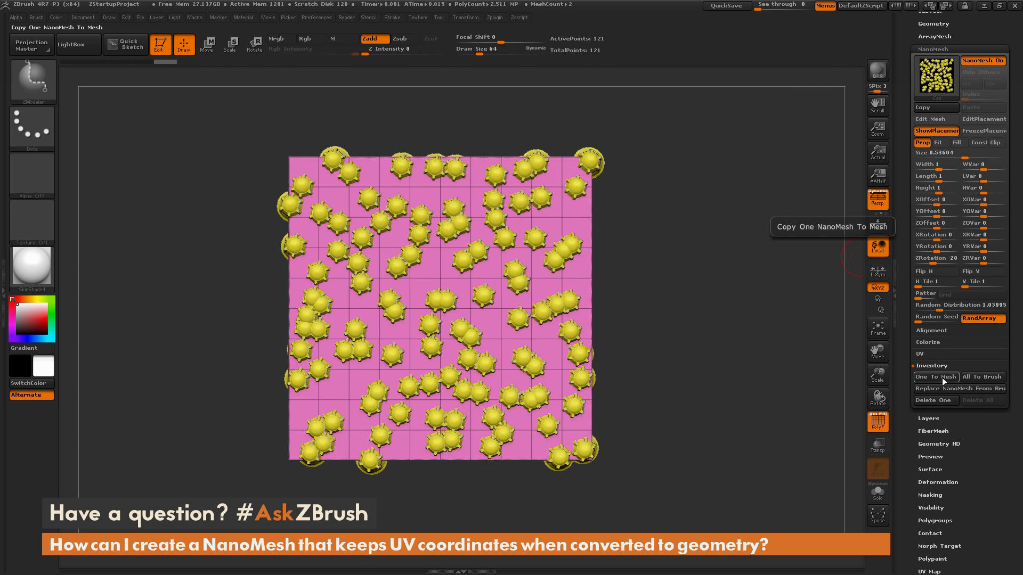
- Convert the scattered caps to real geometry with One To Mesh, about 2.5 million points
click(934, 378)
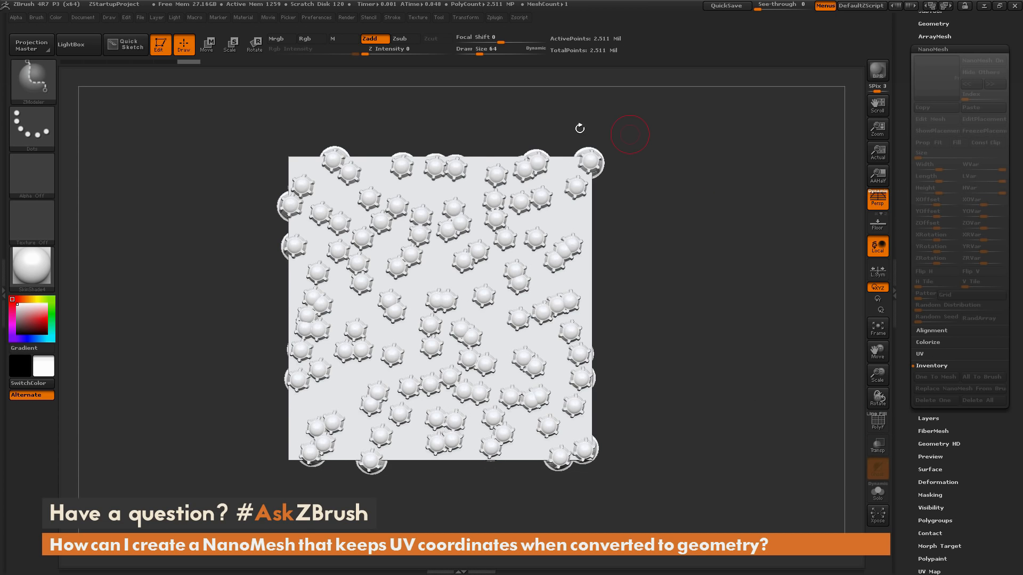
mouse_move(725, 270)
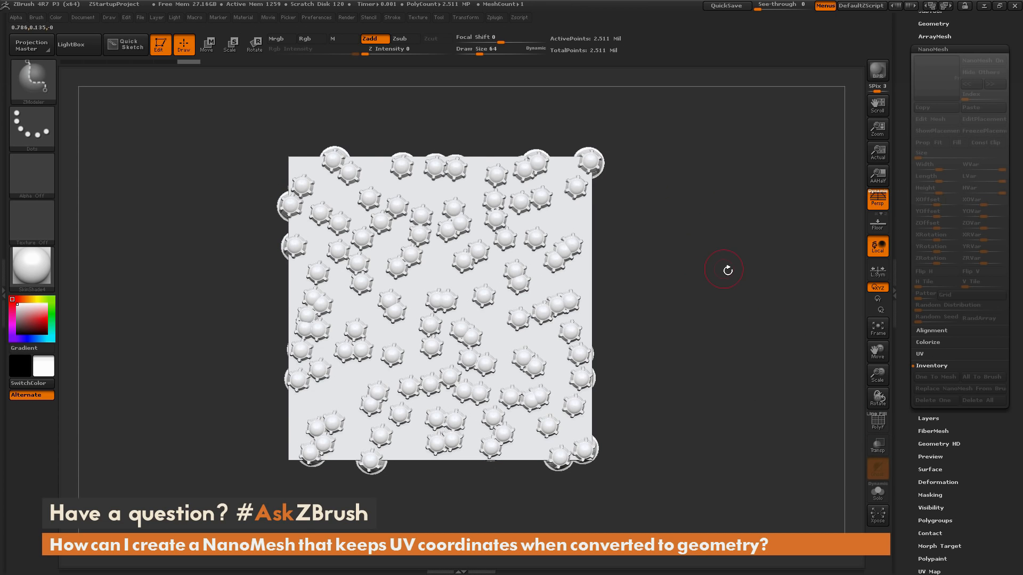
mouse_move(704, 257)
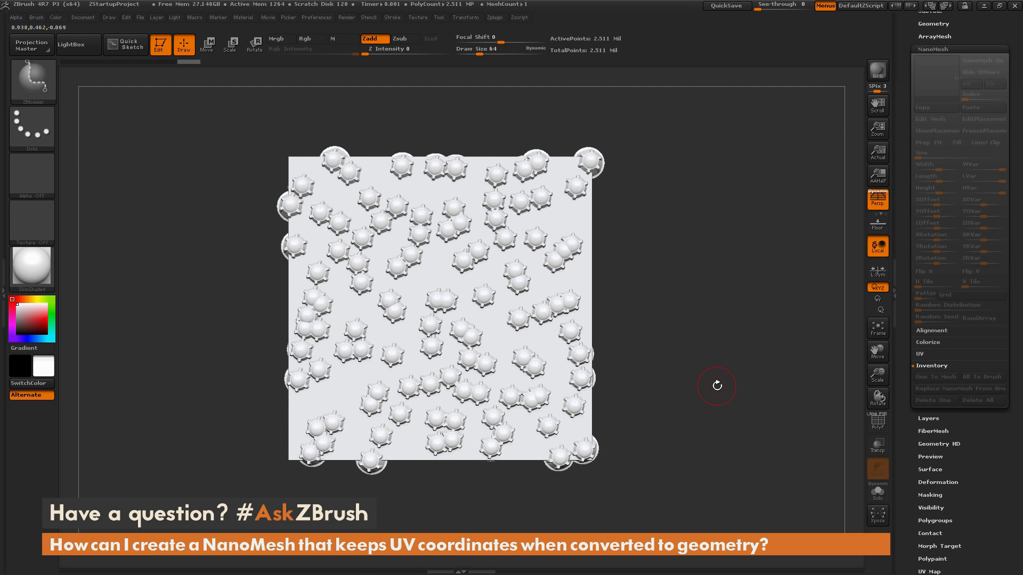
mouse_move(483, 232)
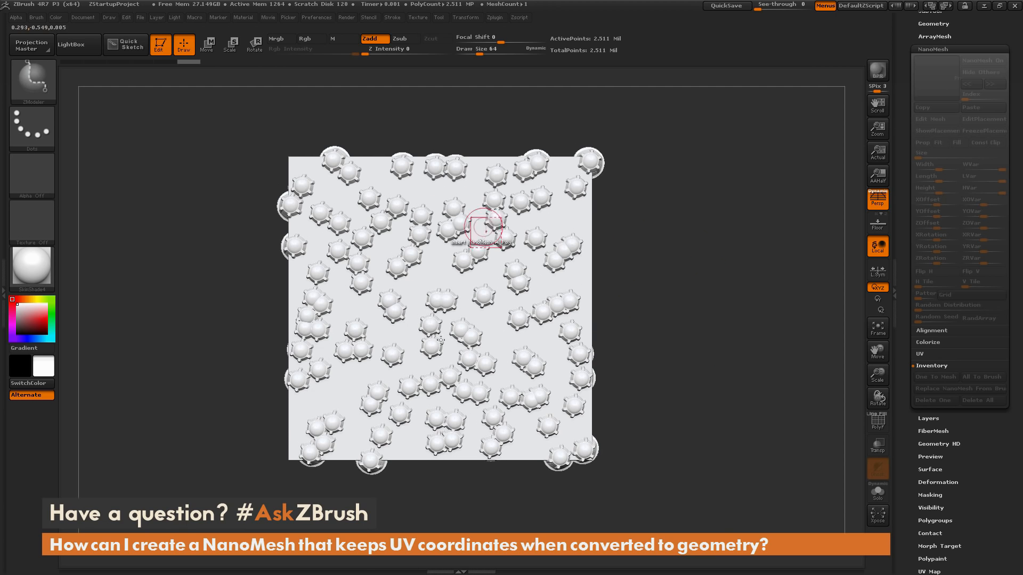
scroll(down, 3)
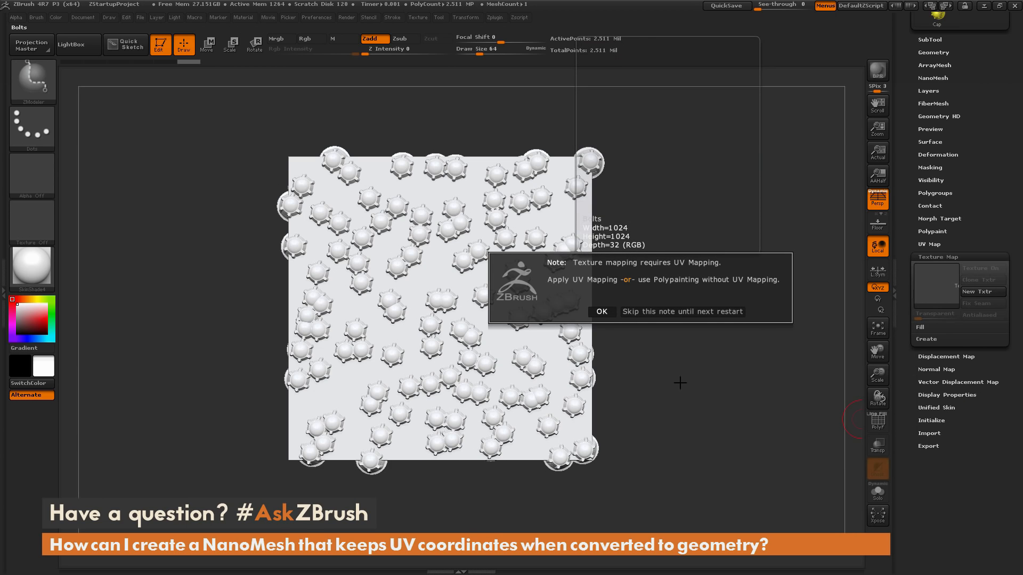
mouse_move(606, 290)
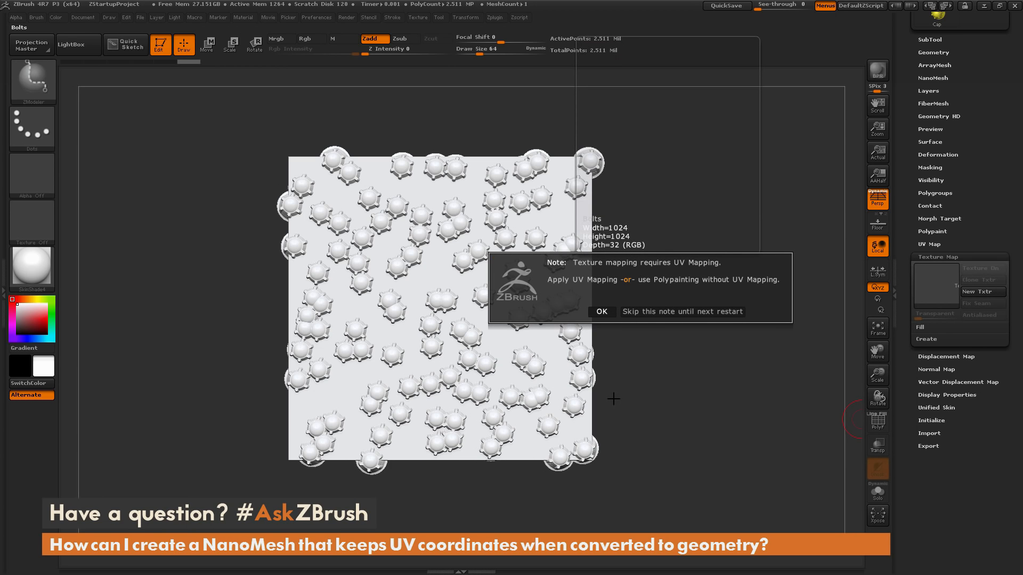
- Dismiss the UV-mapping note so the yellow cap texture loads as the texture map
click(601, 312)
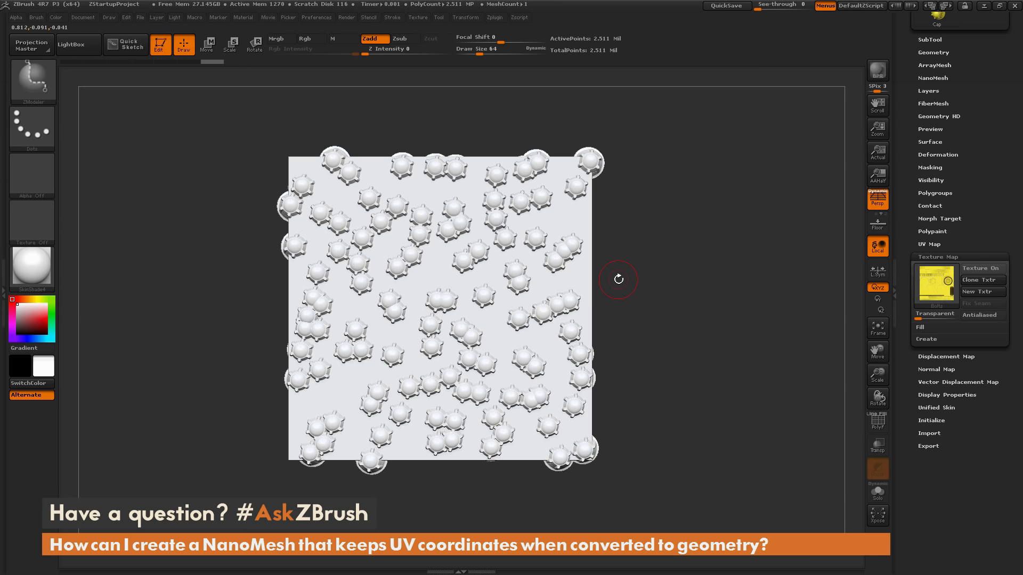
mouse_move(620, 270)
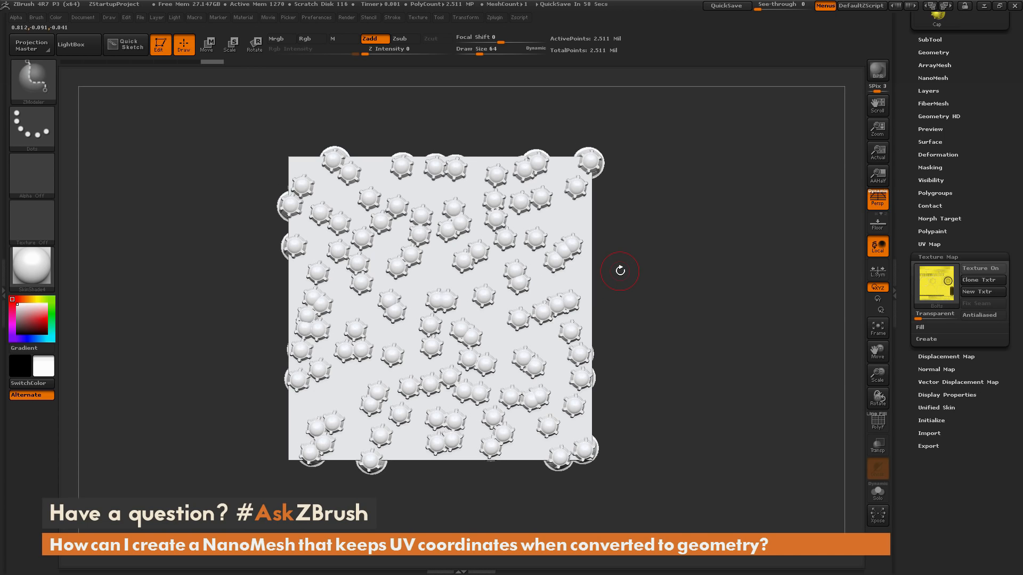
mouse_move(782, 218)
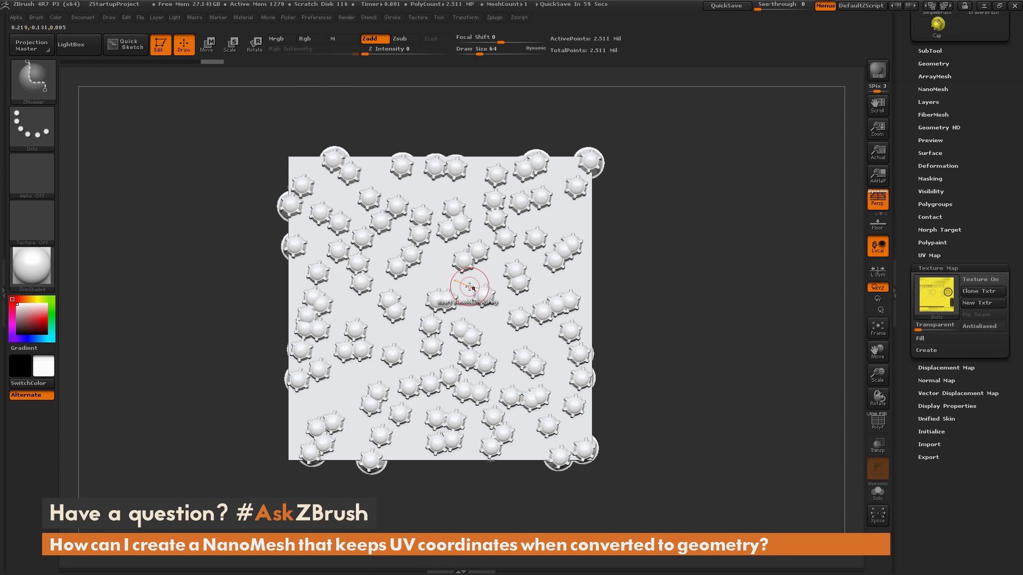
mouse_move(538, 304)
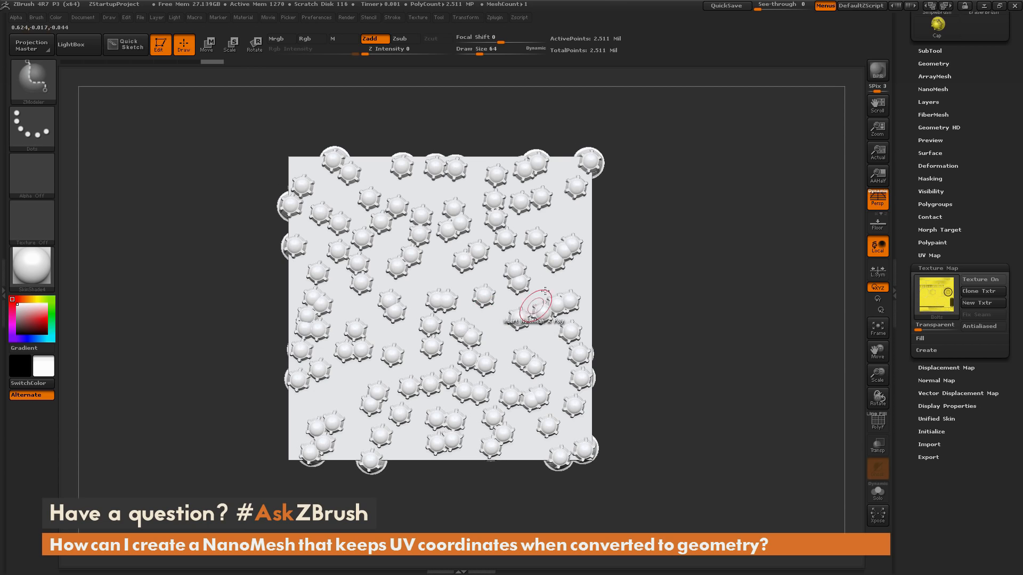
mouse_move(546, 286)
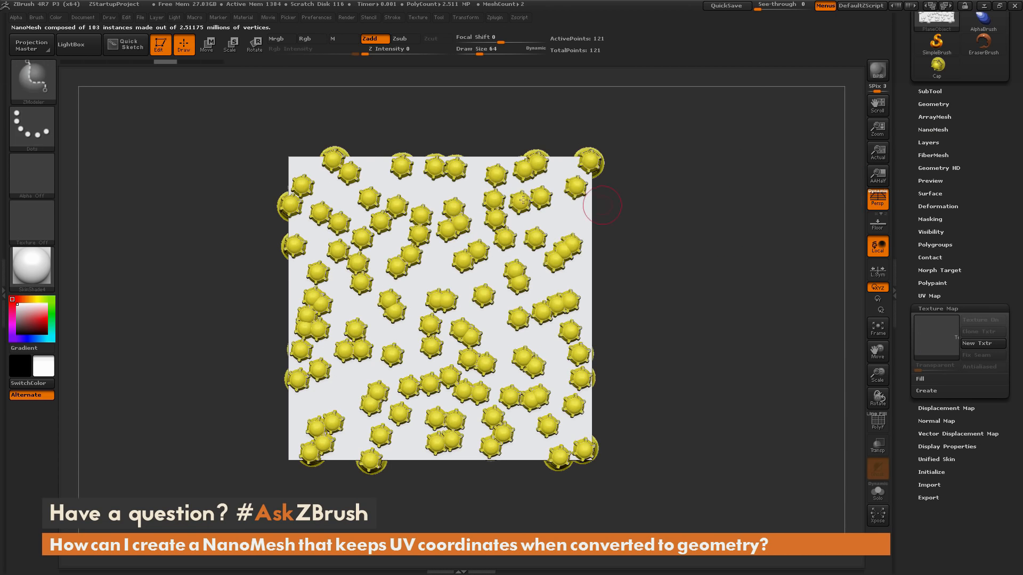
- Turn NanoMesh On off so the bare pink plane shows without cap instances
click(934, 129)
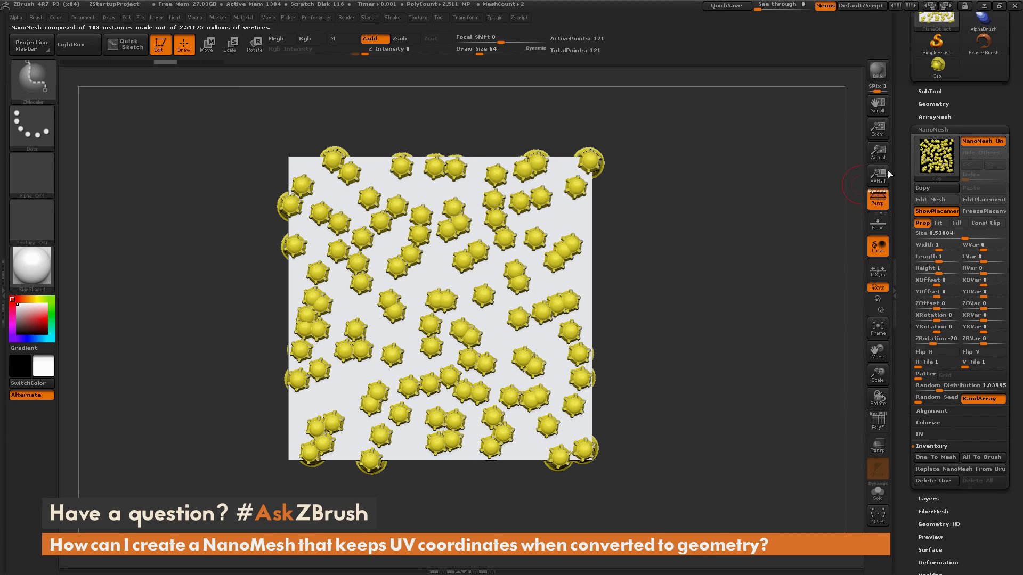
mouse_move(982, 141)
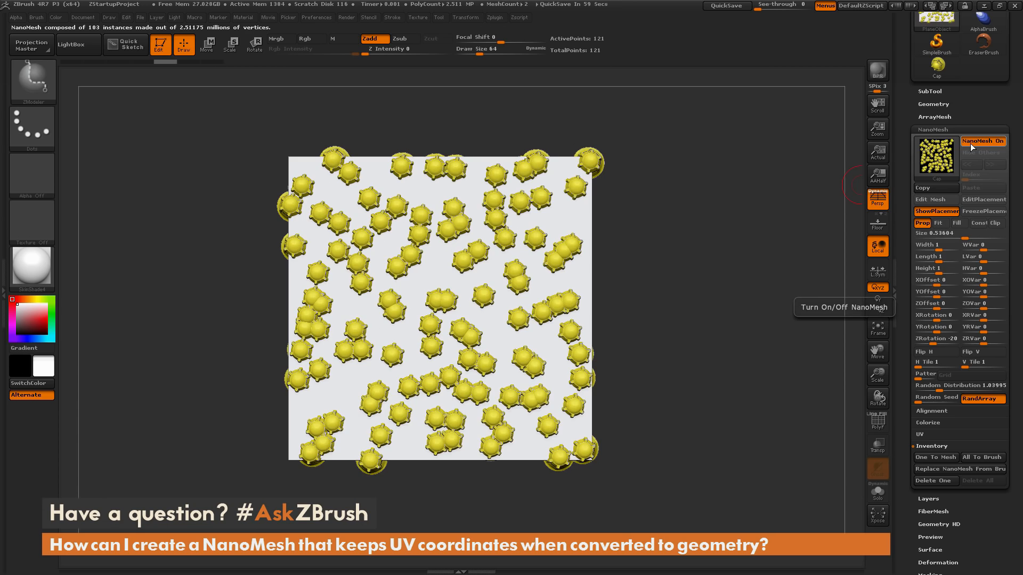
click(983, 140)
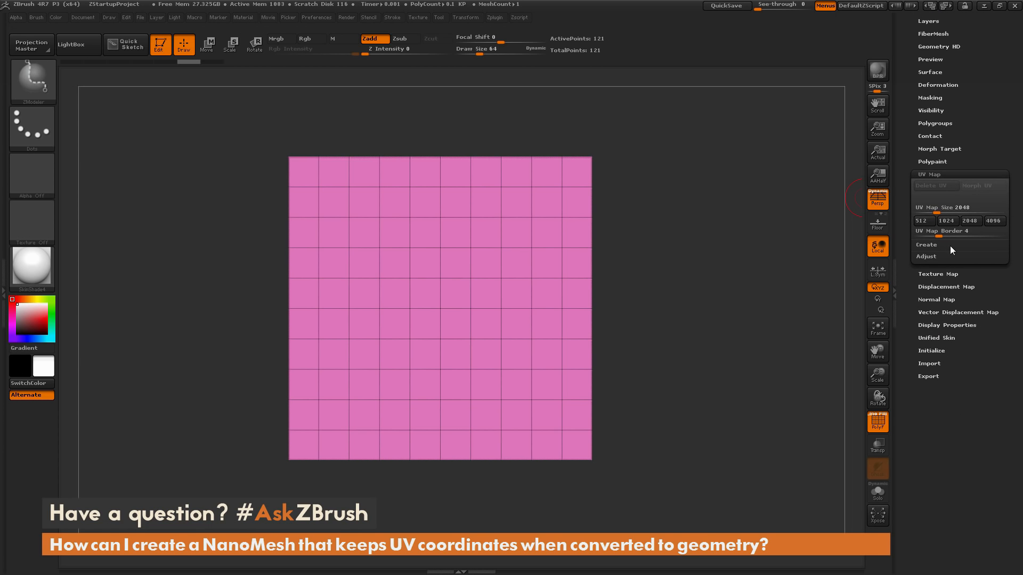
- Expand the UV Map Create options to give the plane planar UVs
click(925, 245)
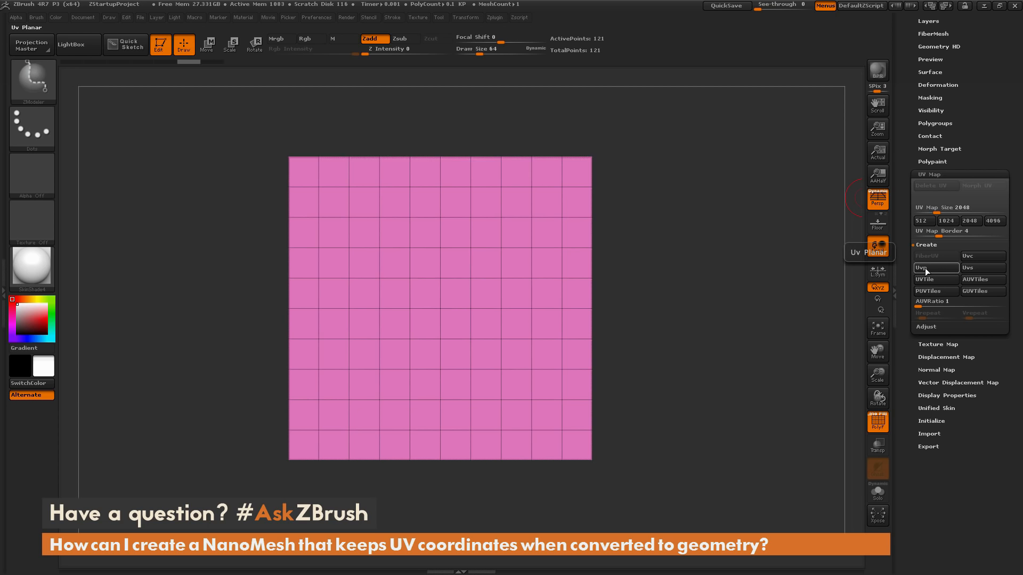
mouse_move(931, 273)
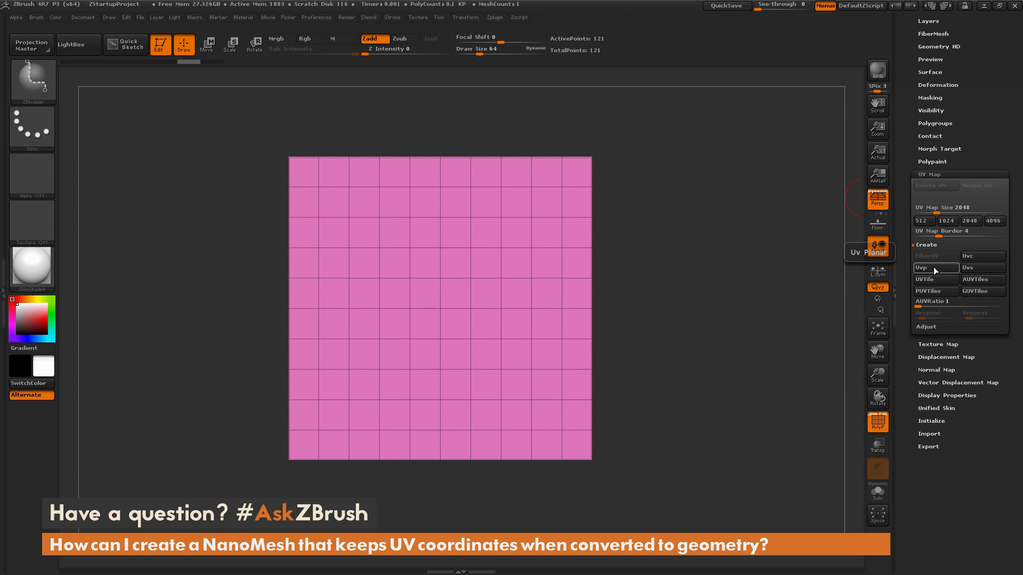
mouse_move(981, 279)
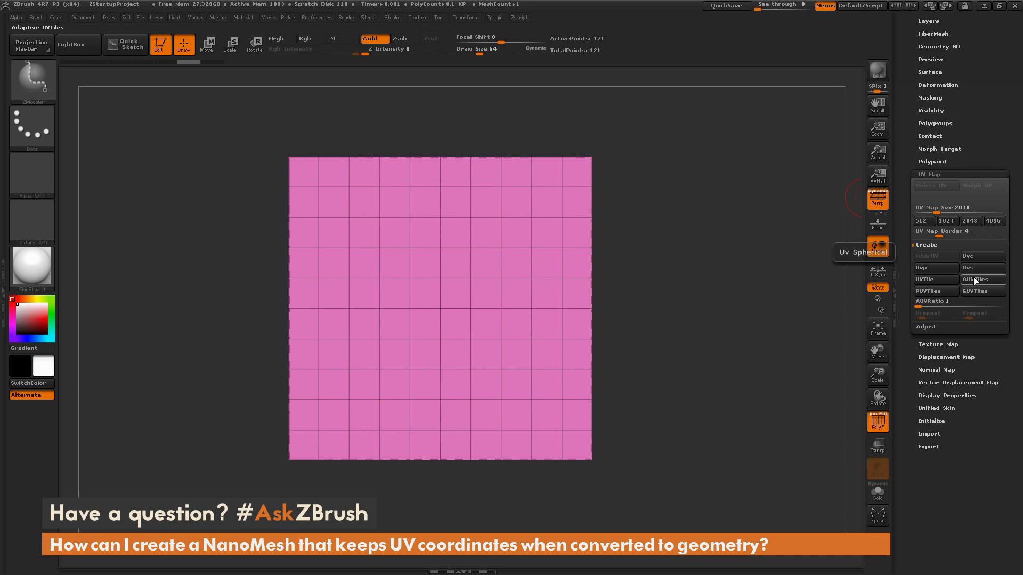
mouse_move(936, 291)
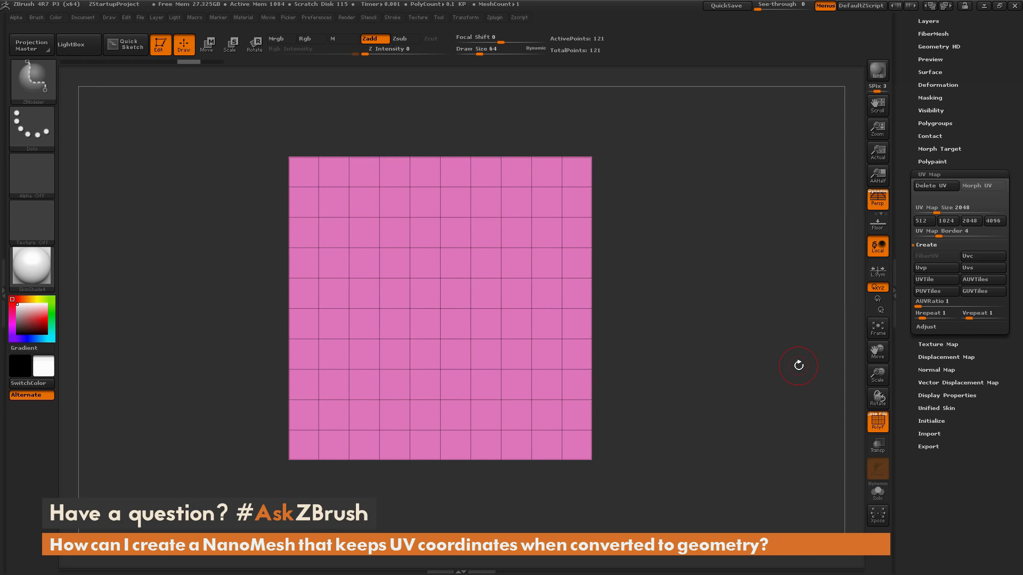
mouse_move(927, 175)
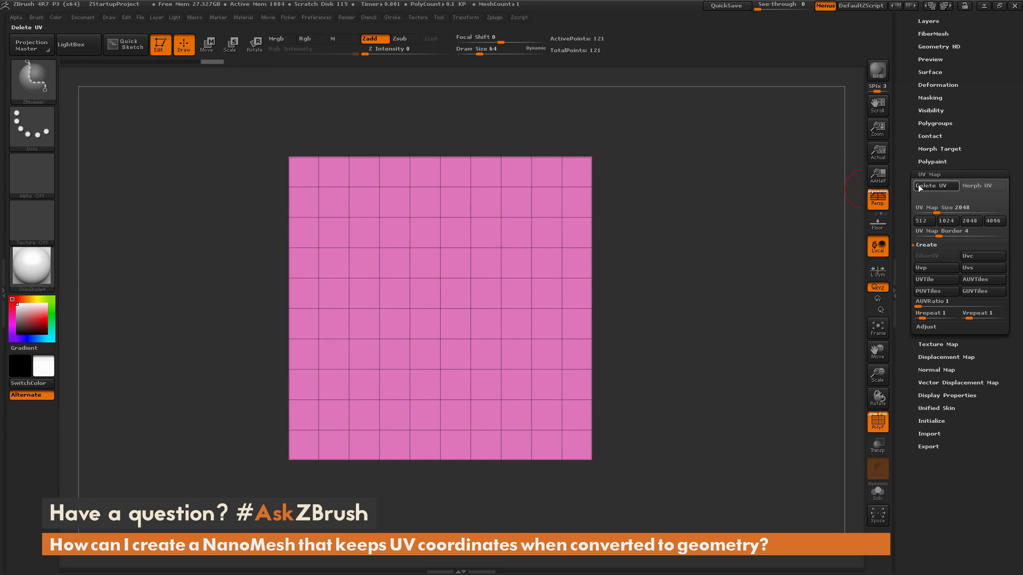
mouse_move(935, 186)
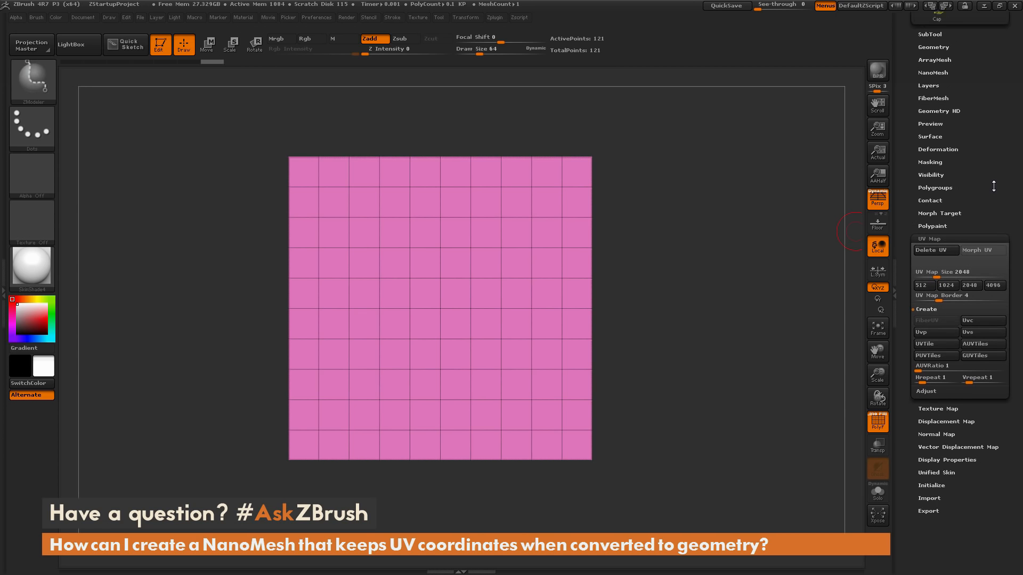
- Show the cap instances again and convert them to real merged geometry with One To Mesh
click(933, 167)
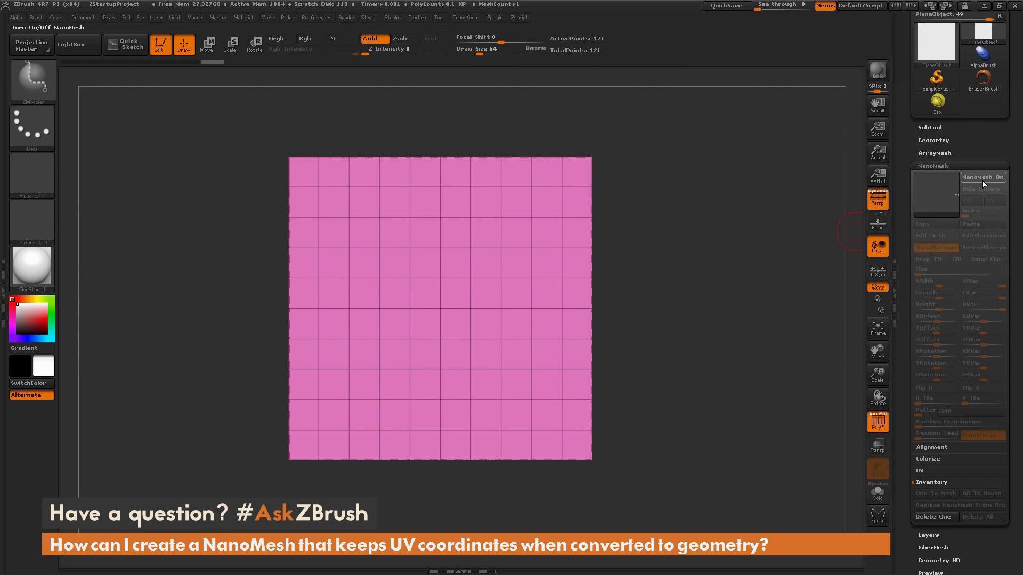
click(982, 177)
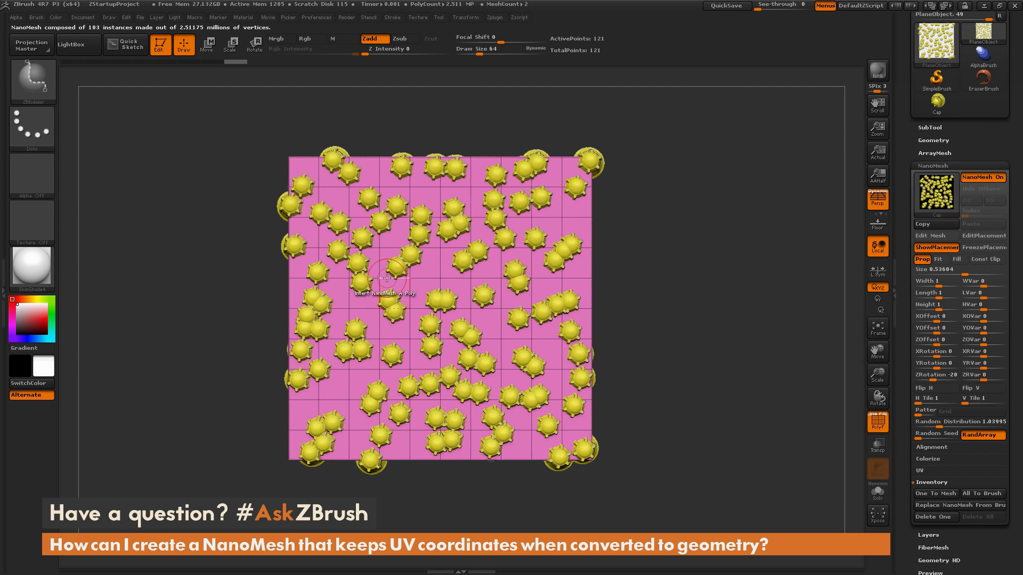
mouse_move(683, 321)
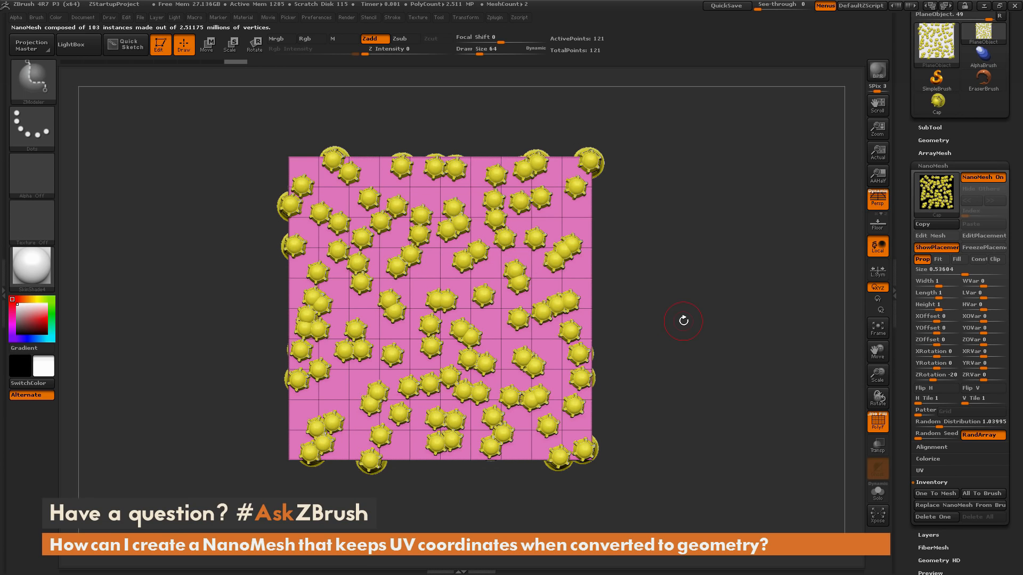
mouse_move(817, 384)
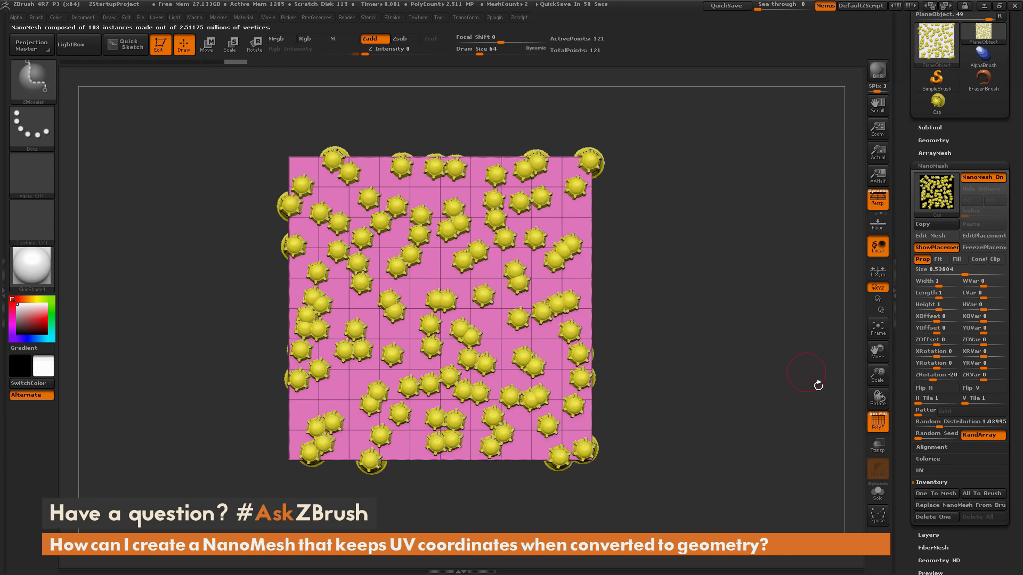
mouse_move(934, 494)
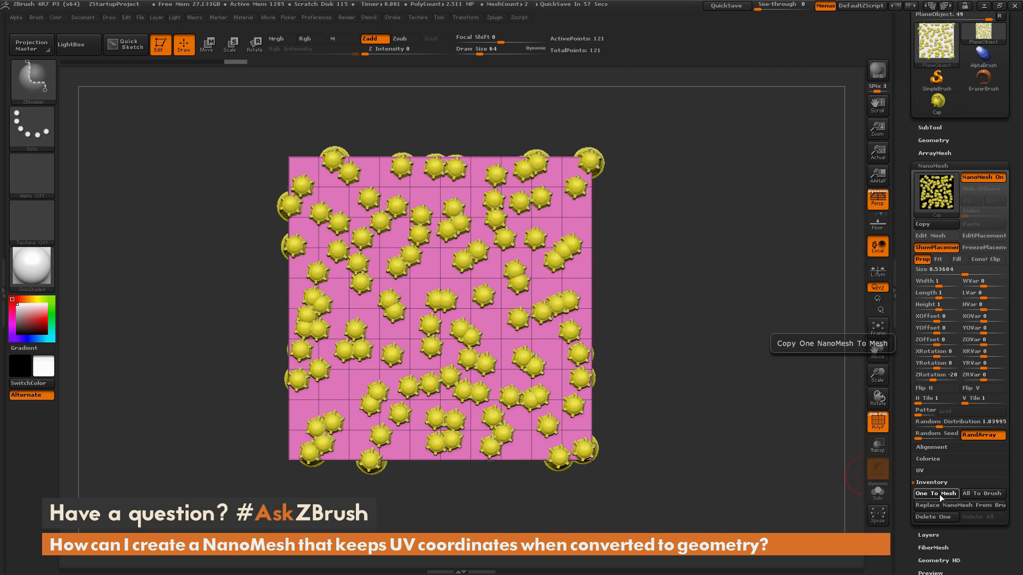
click(934, 493)
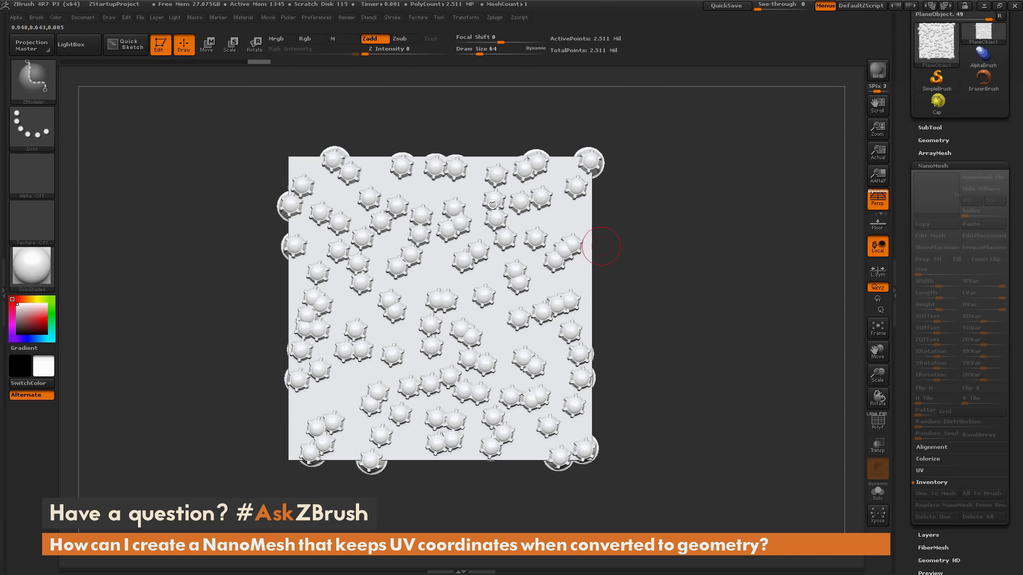
- Import the wheel-cap texture image as the merged mesh's texture map
scroll(down, 3)
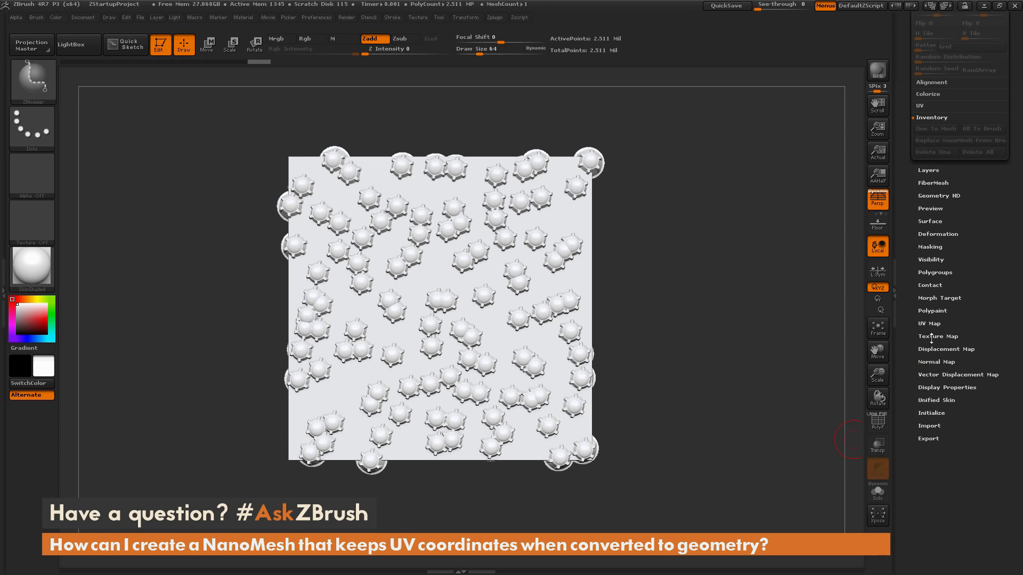
click(938, 336)
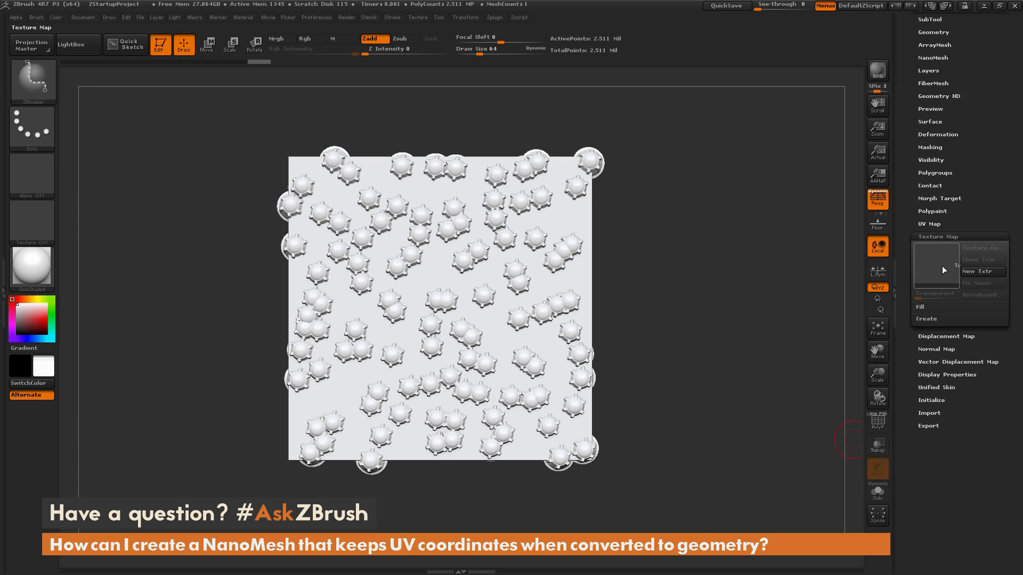
click(934, 264)
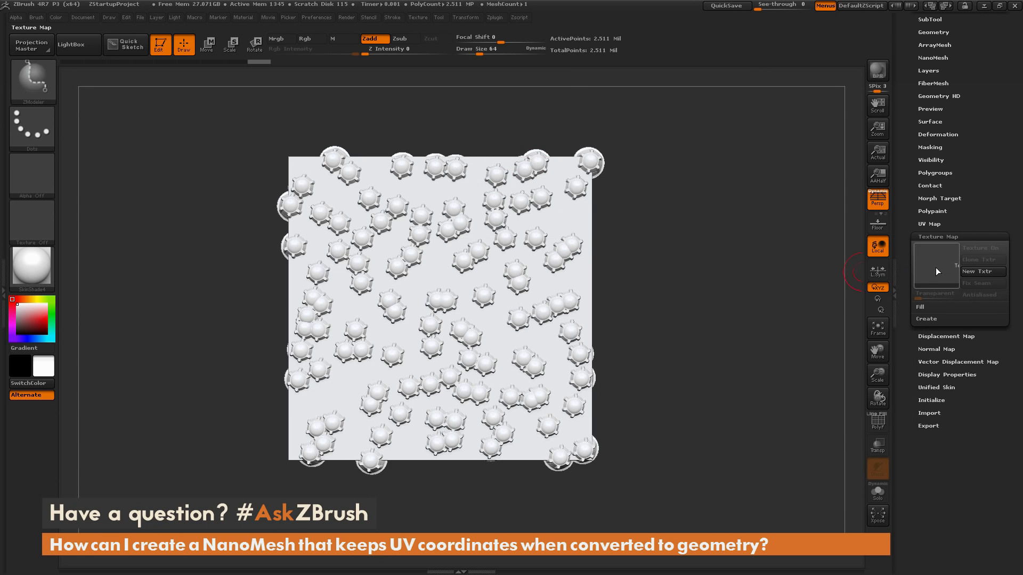
click(982, 248)
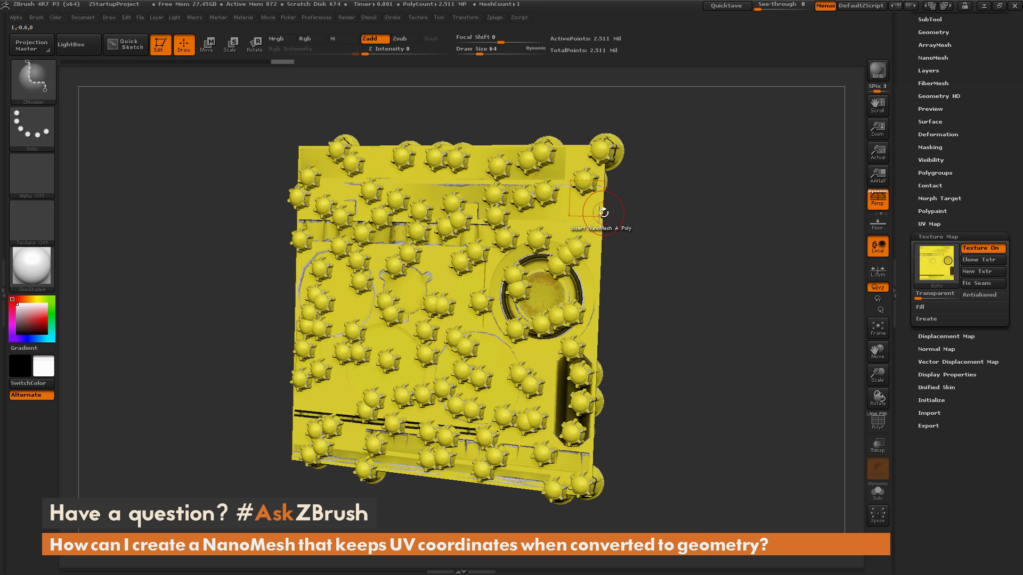
- Hide the plane, delete the hidden geometry via Del Hidden, leaving only the textured wheel caps
click(305, 38)
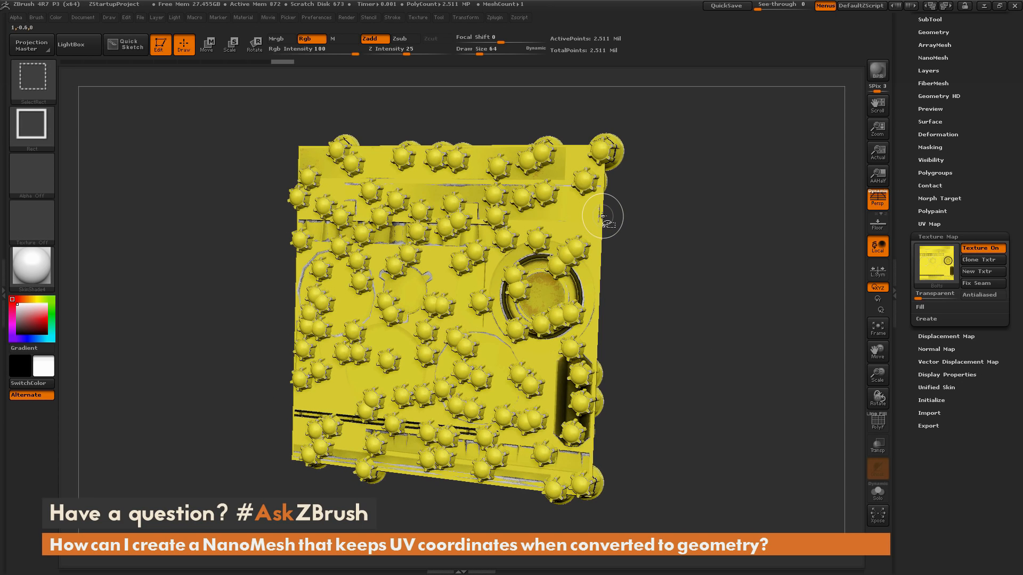
mouse_move(590, 236)
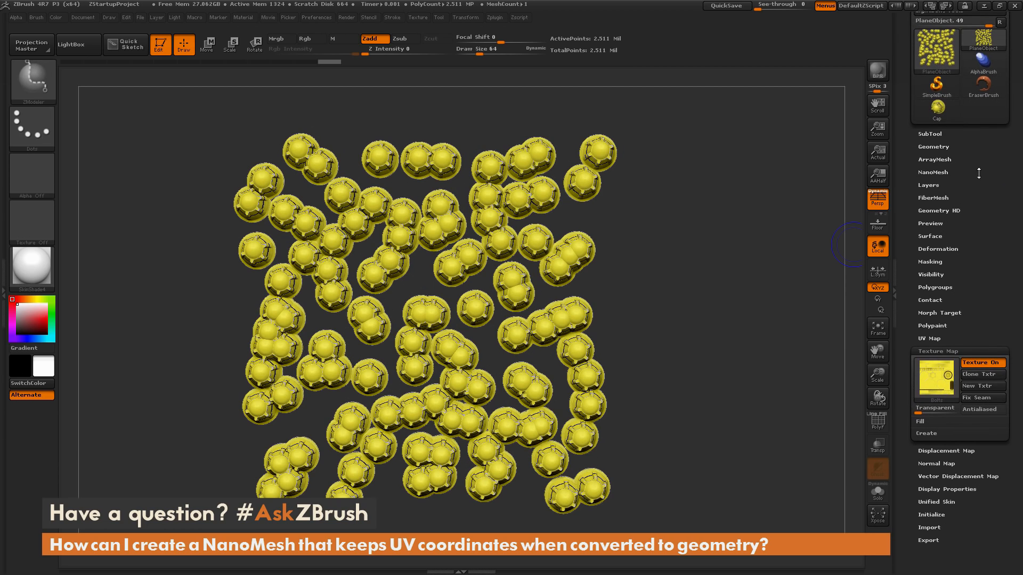
click(933, 145)
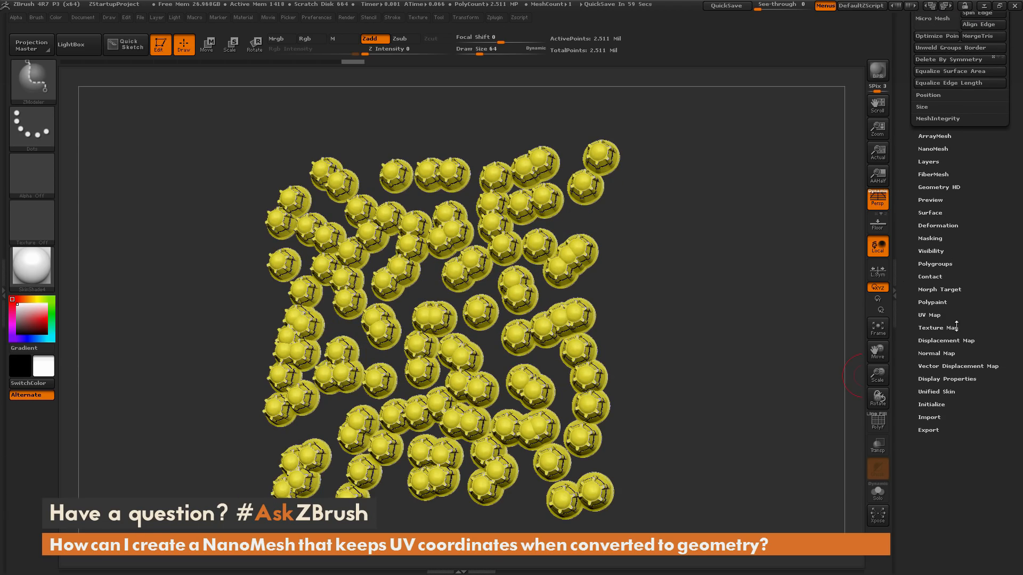
click(929, 315)
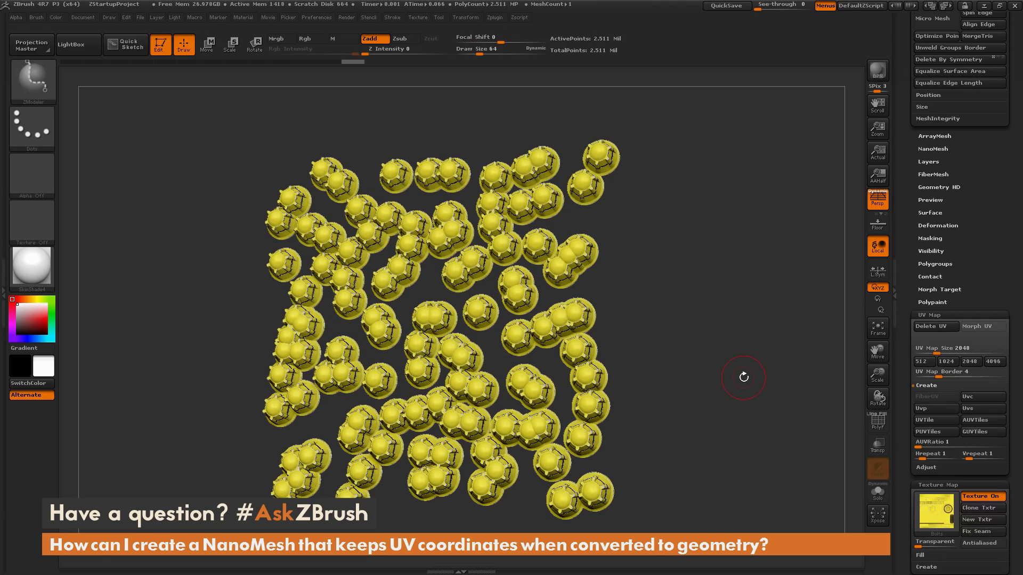